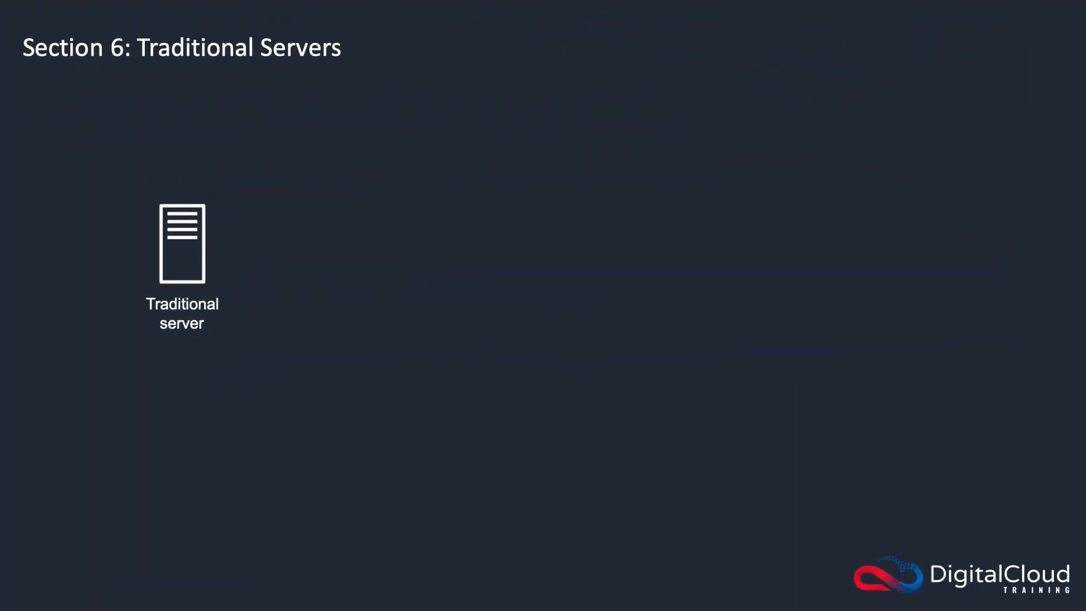
mouse_move(600, 512)
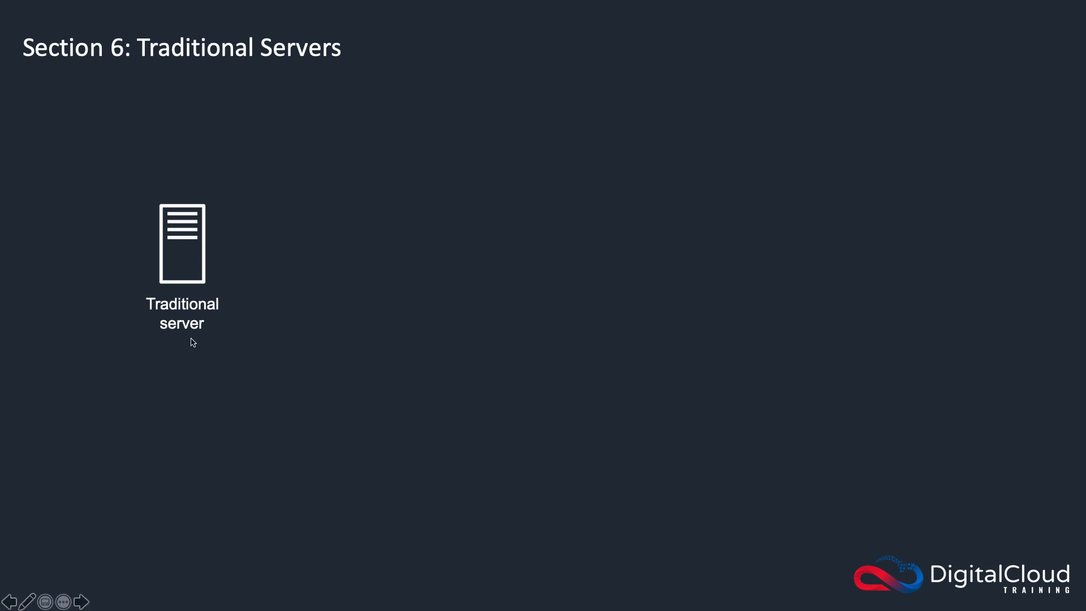
mouse_move(179, 345)
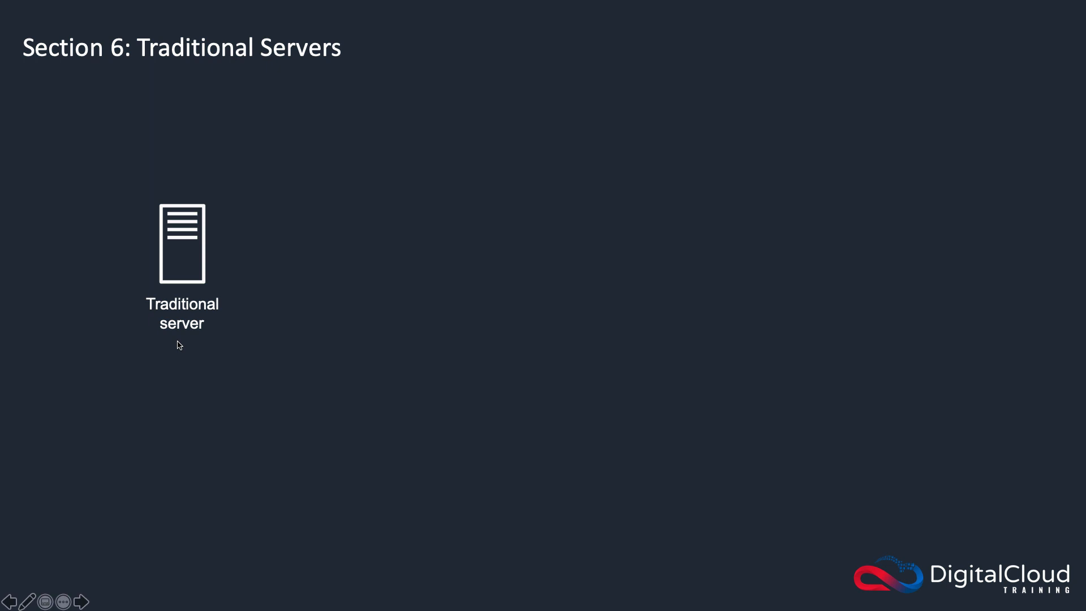
mouse_move(154, 330)
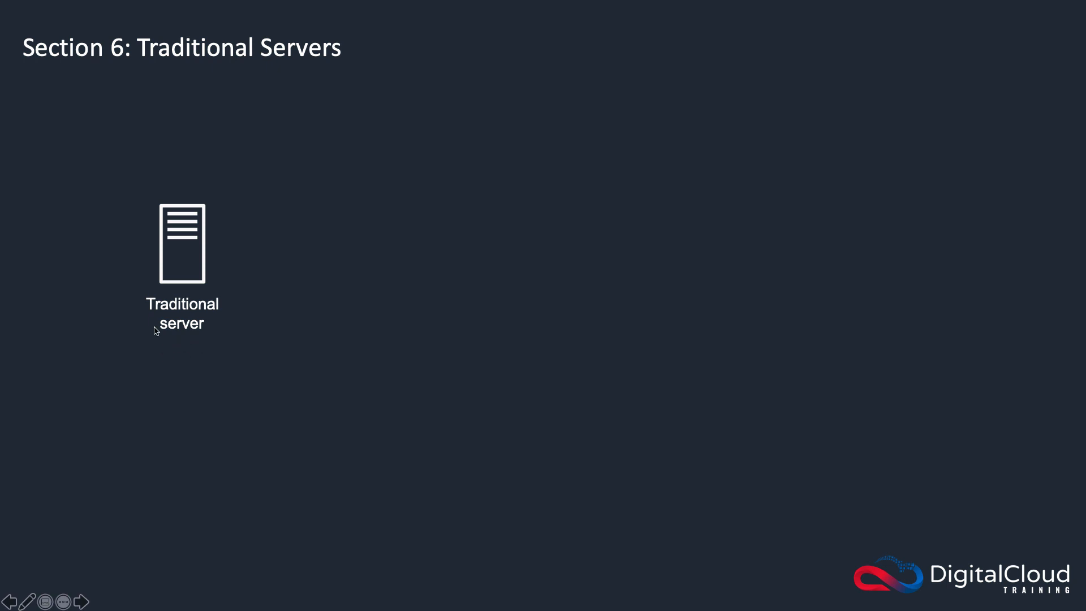
mouse_move(209, 373)
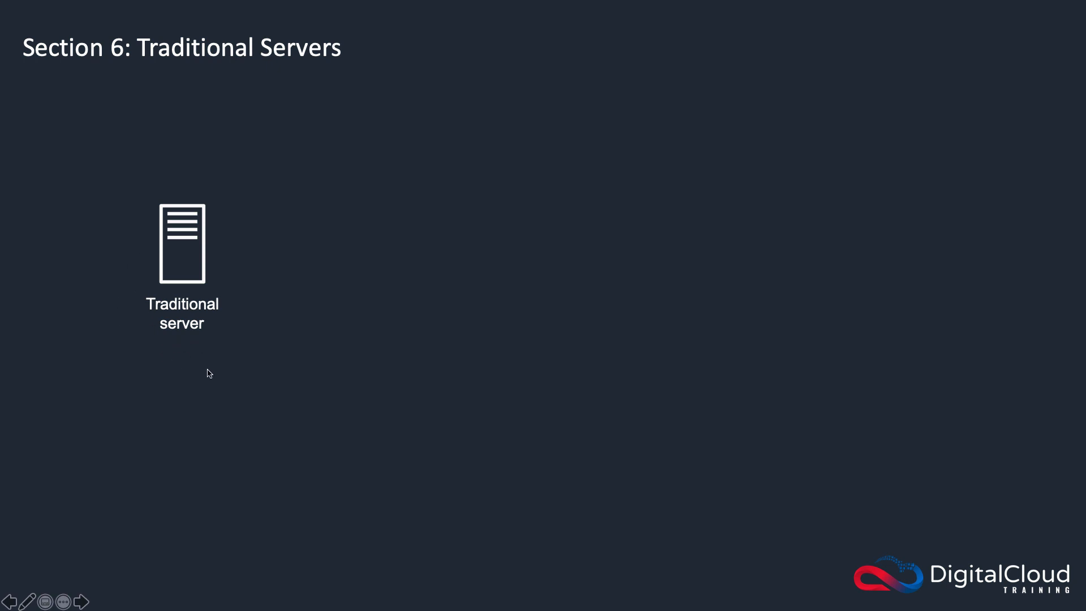
mouse_move(158, 320)
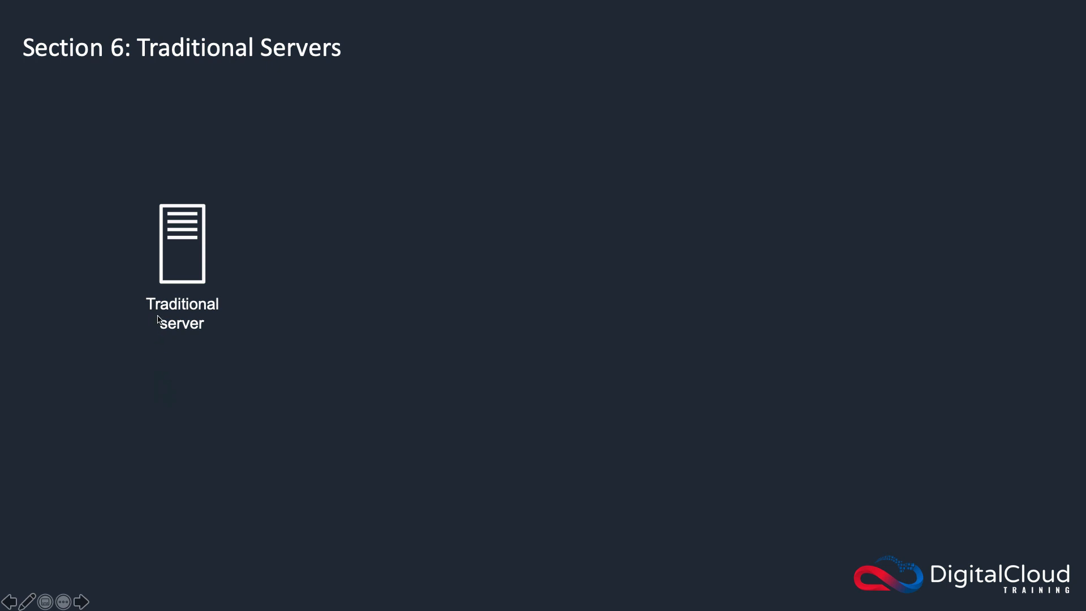
mouse_move(129, 221)
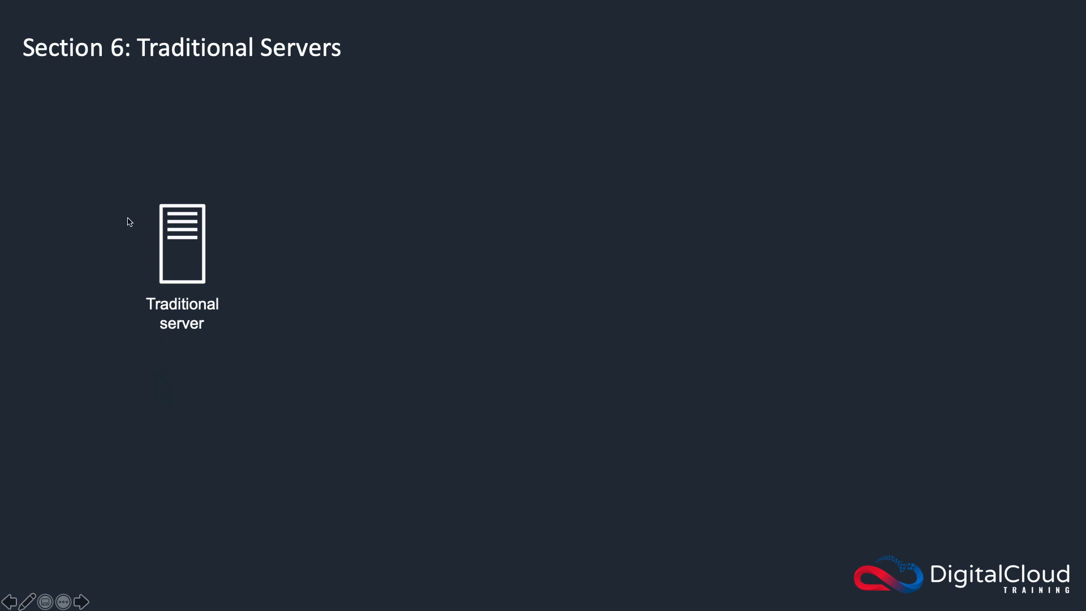
mouse_move(200, 369)
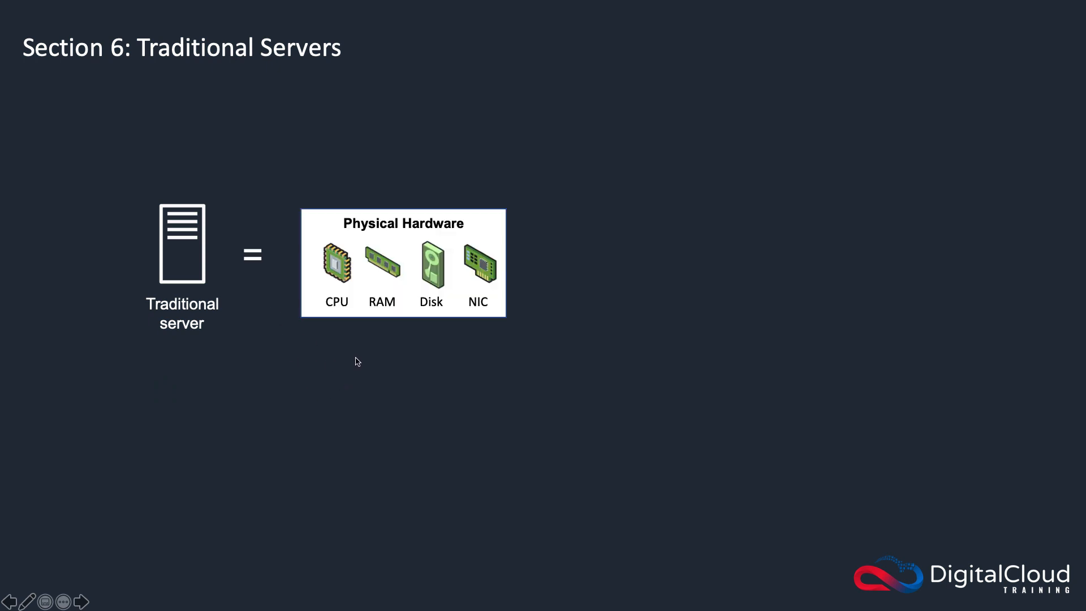
mouse_move(339, 332)
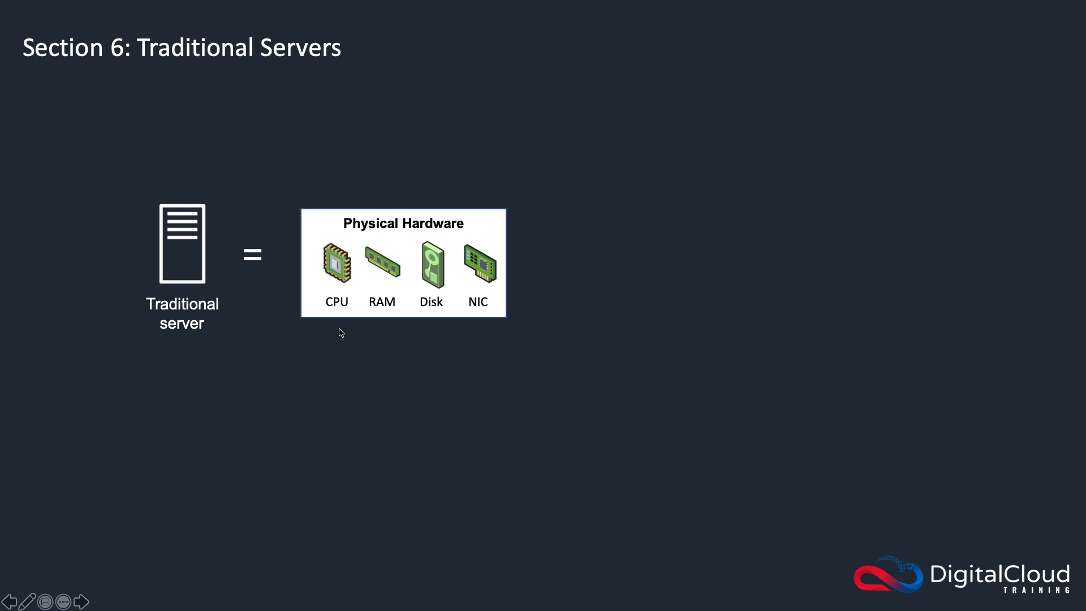
mouse_move(244, 314)
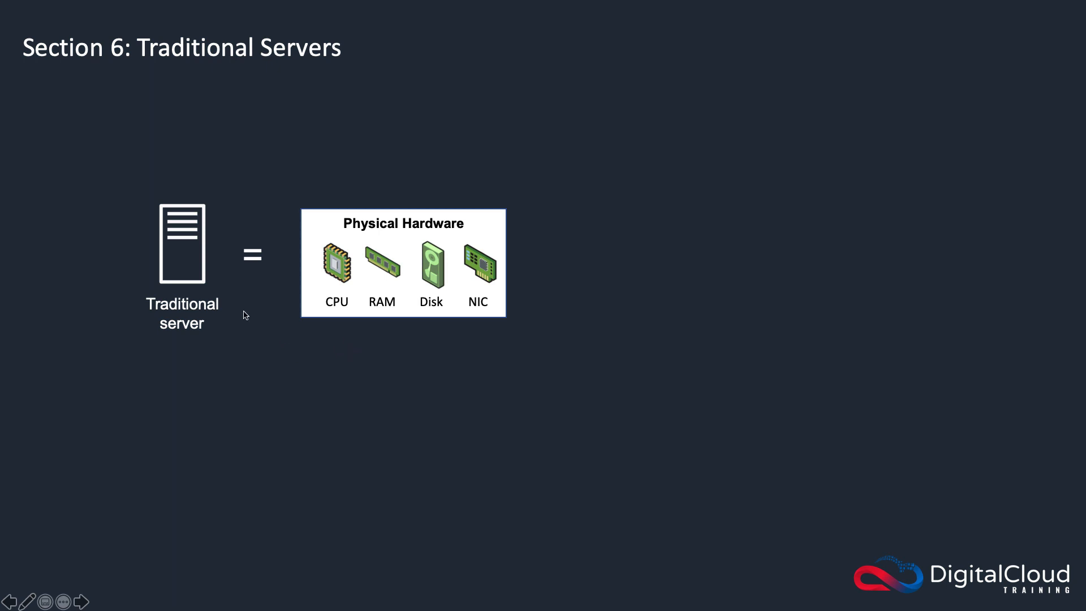
mouse_move(333, 353)
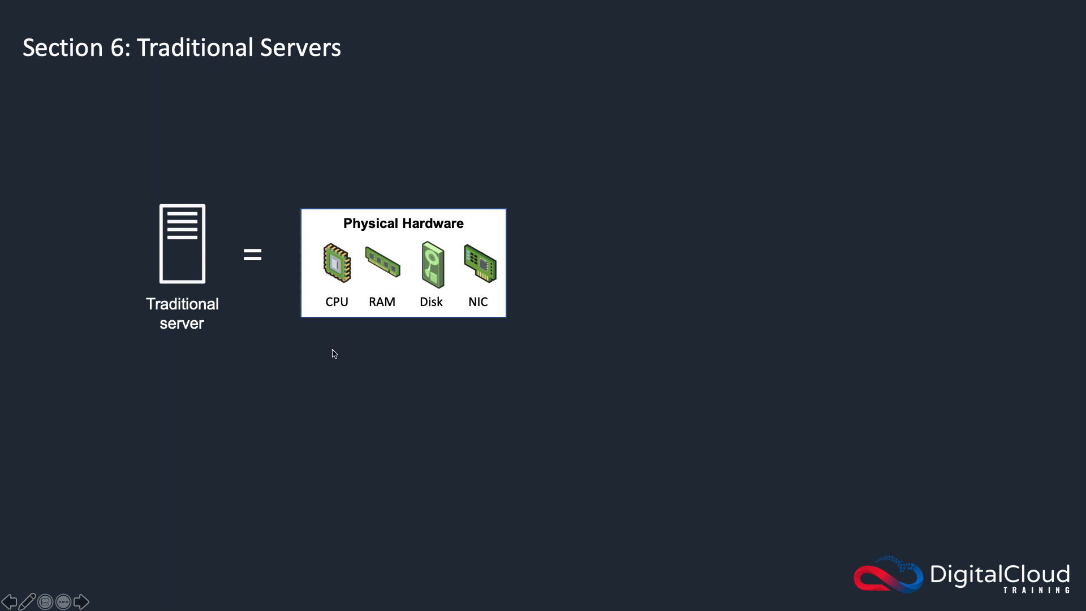
mouse_move(458, 355)
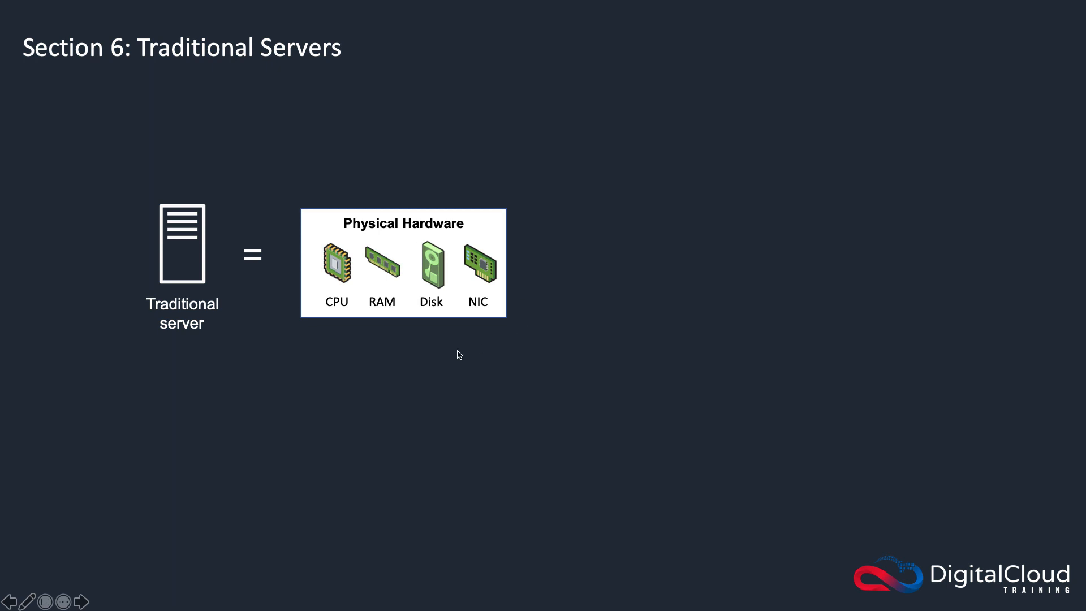
mouse_move(337, 346)
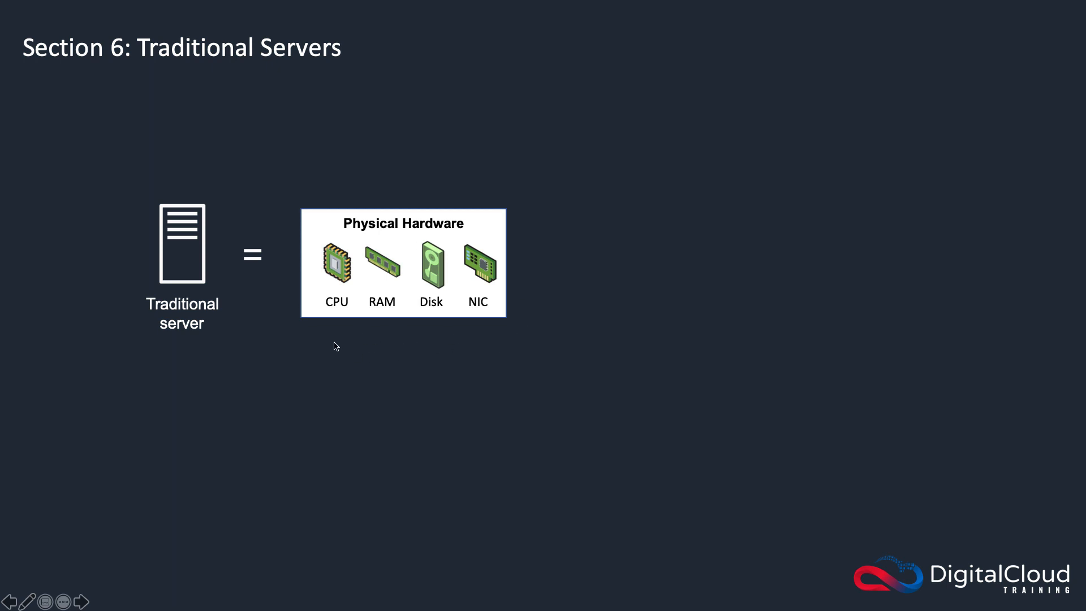
mouse_move(333, 331)
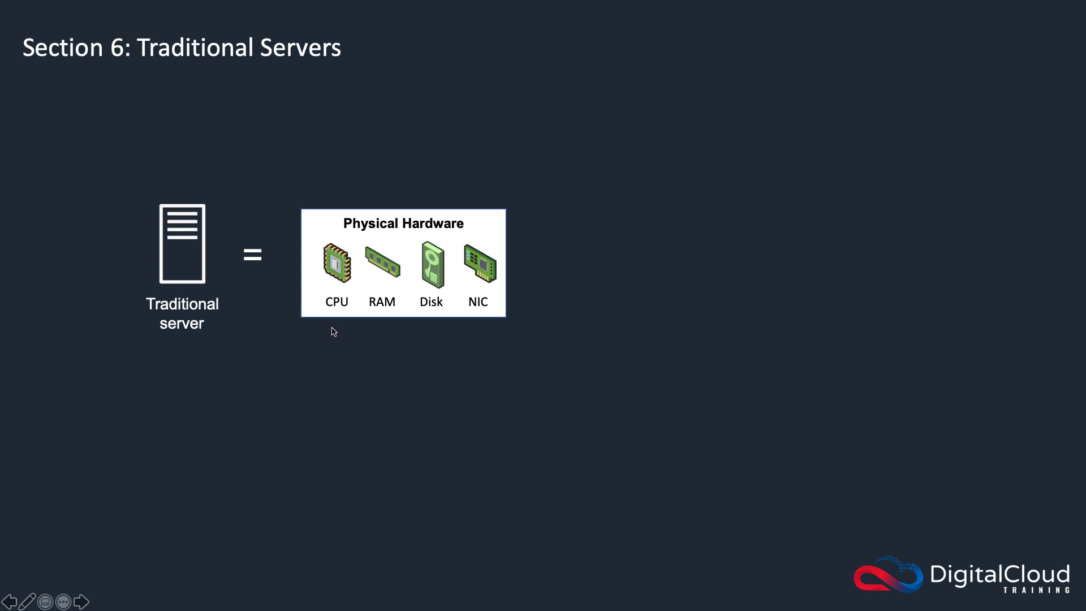
mouse_move(372, 335)
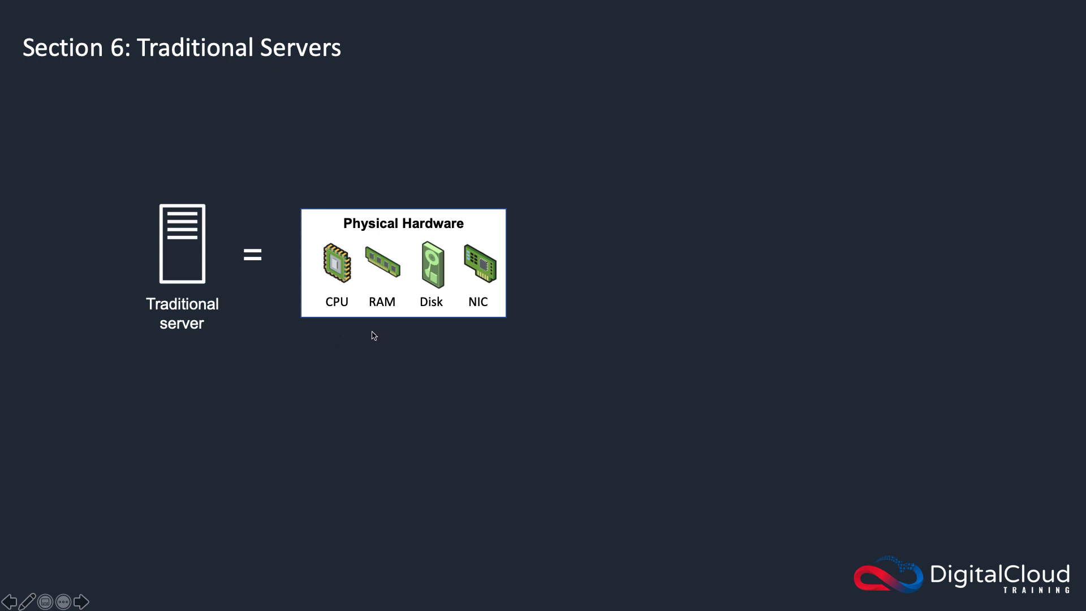
mouse_move(425, 332)
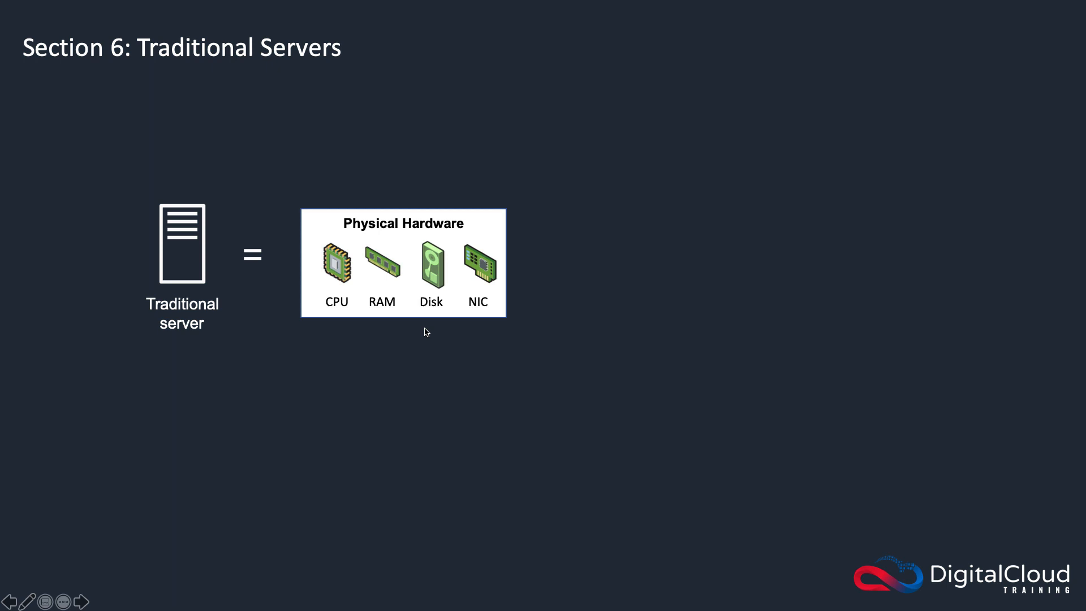
mouse_move(422, 346)
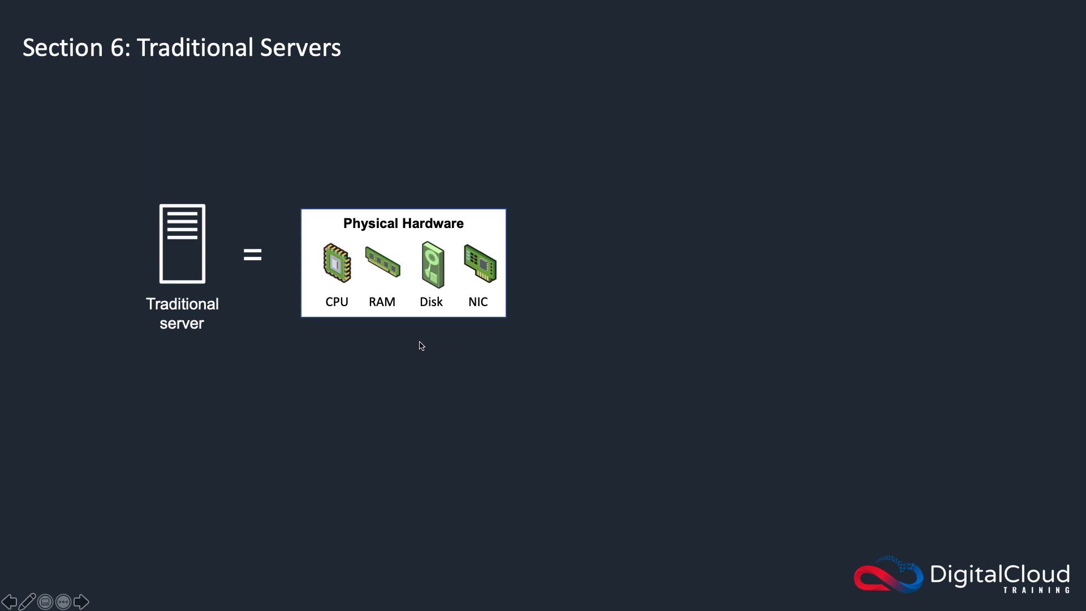
mouse_move(480, 345)
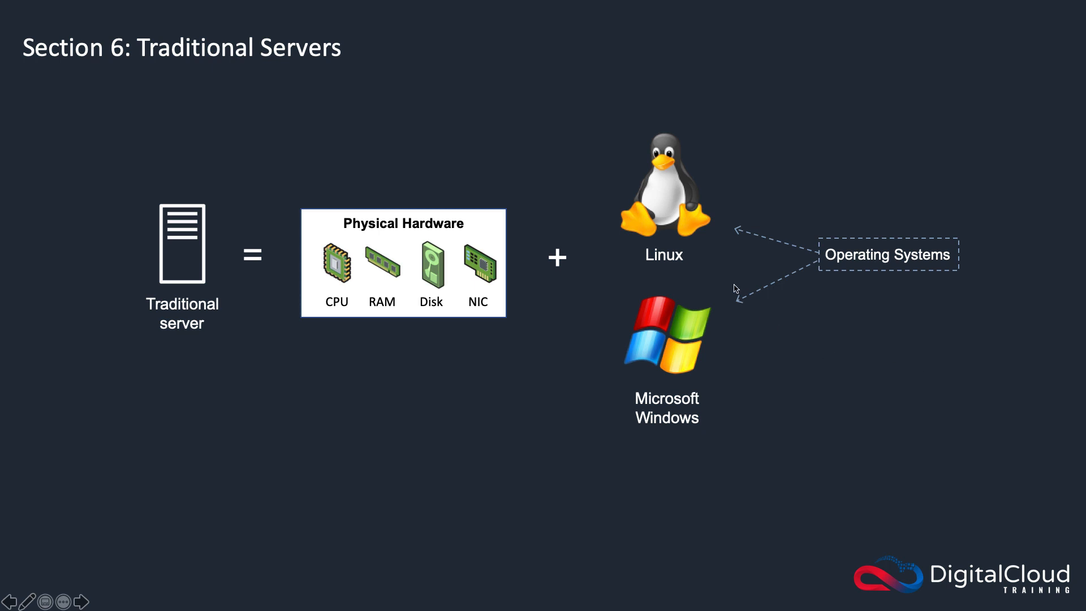
mouse_move(716, 254)
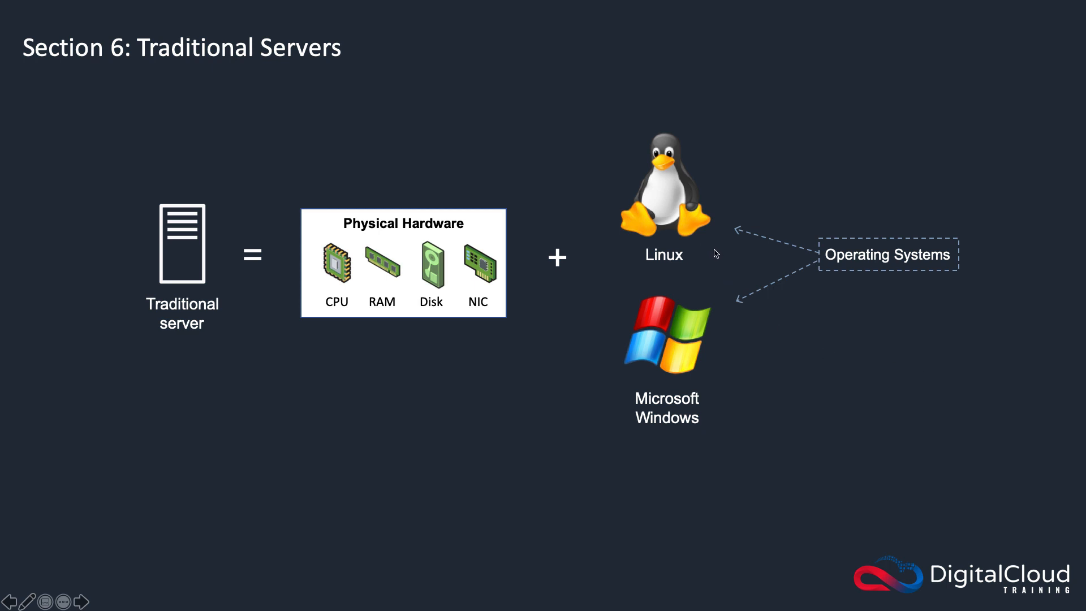
mouse_move(727, 395)
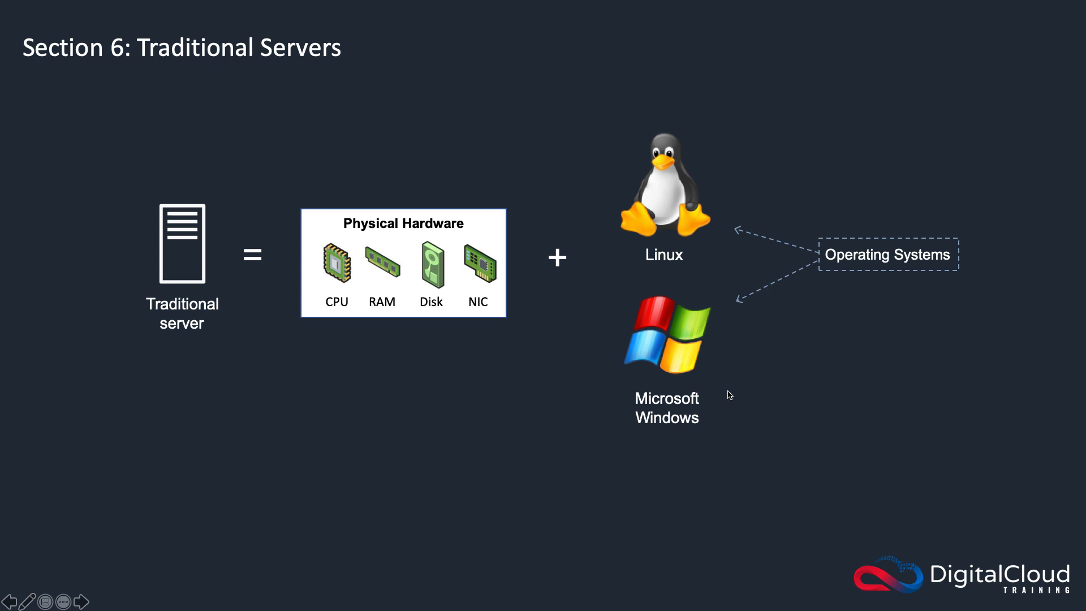
mouse_move(734, 395)
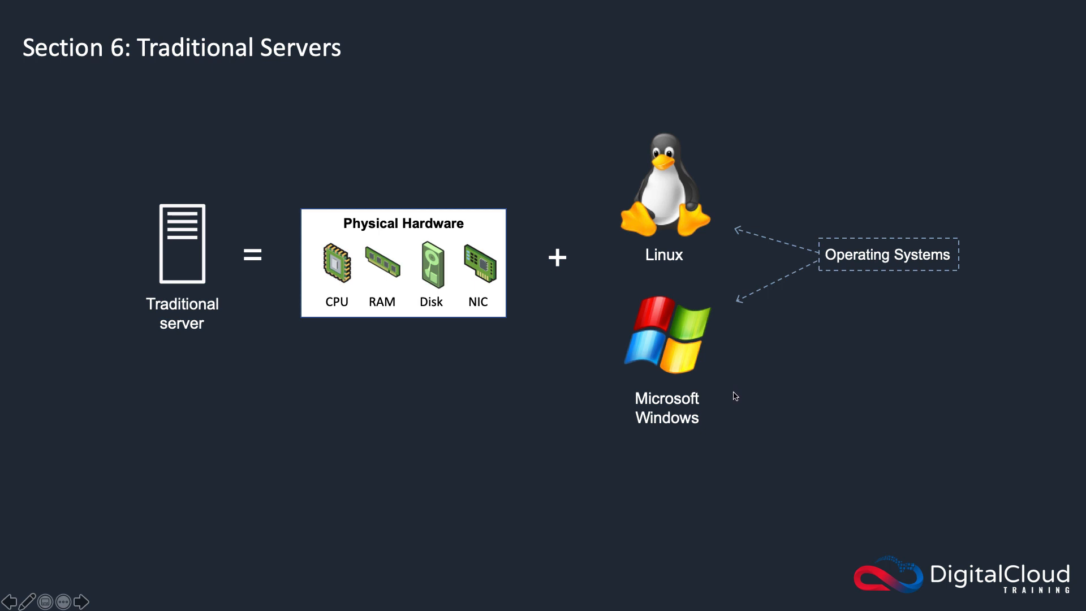
mouse_move(706, 245)
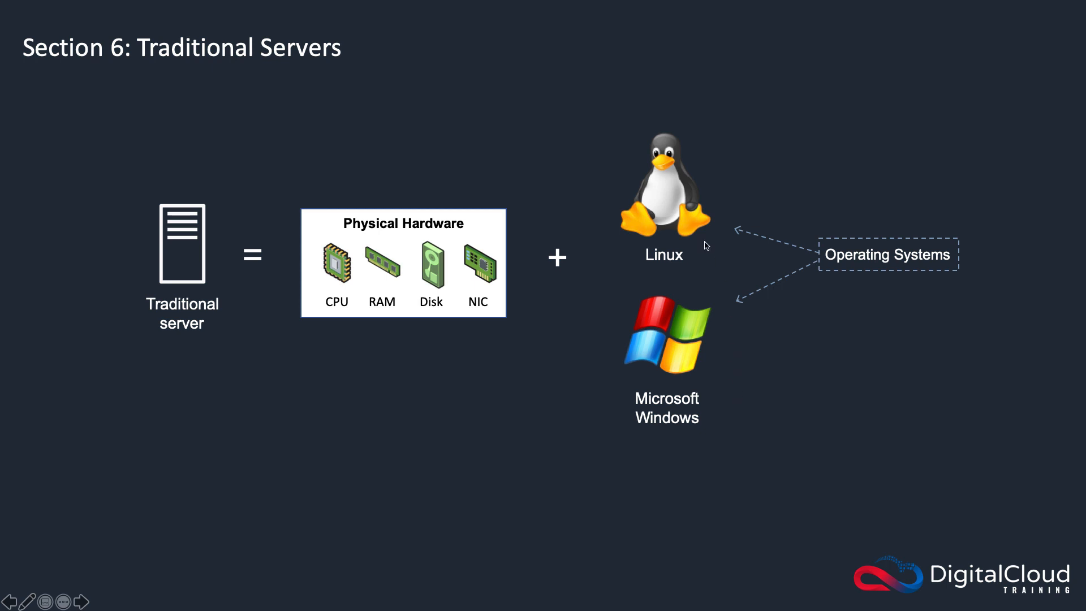
mouse_move(670, 272)
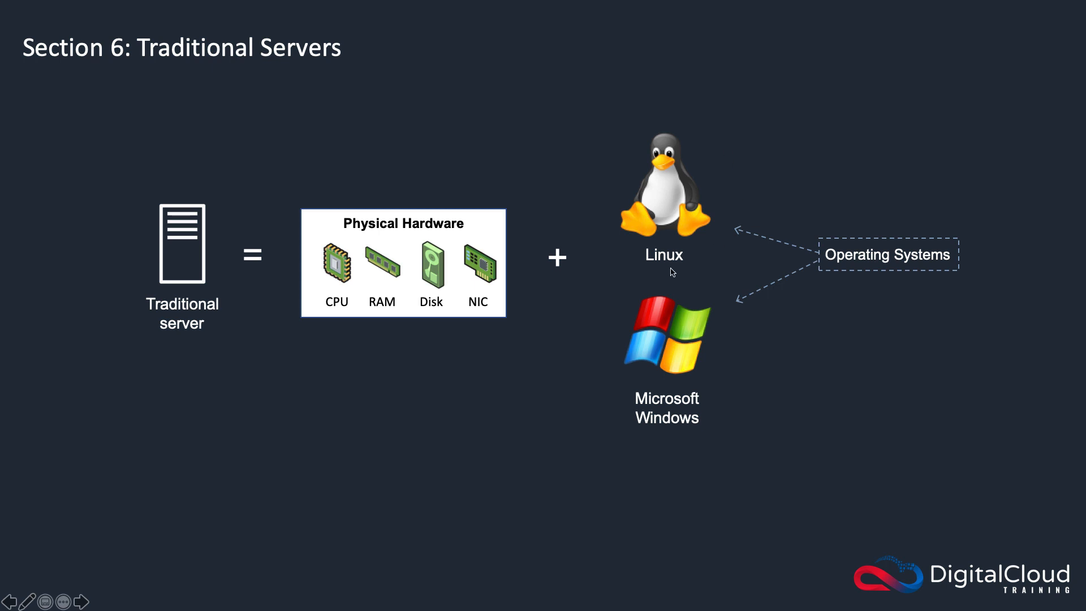
mouse_move(702, 275)
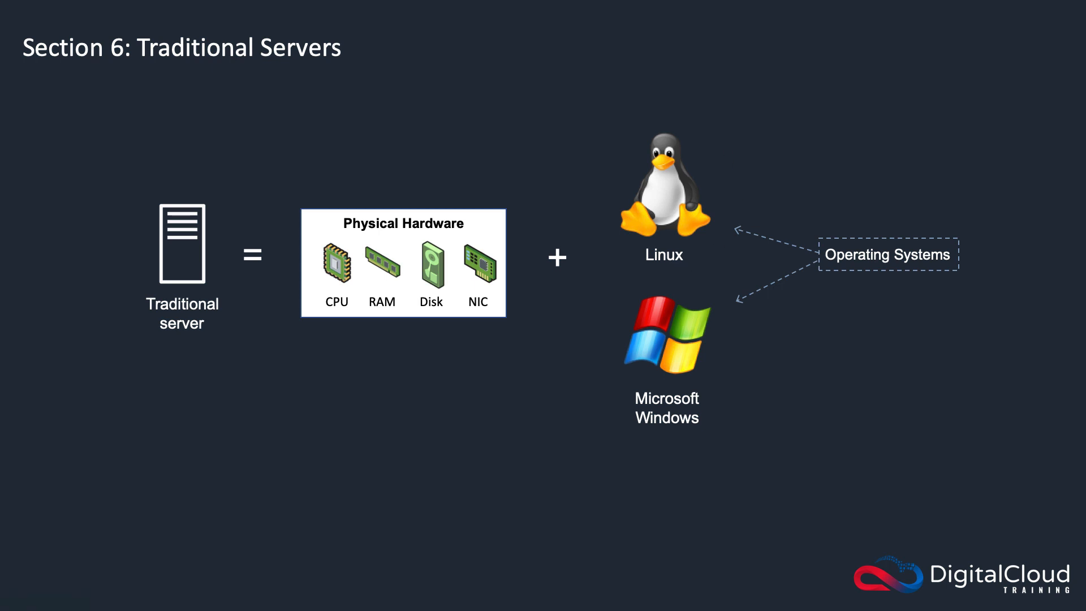
mouse_move(737, 271)
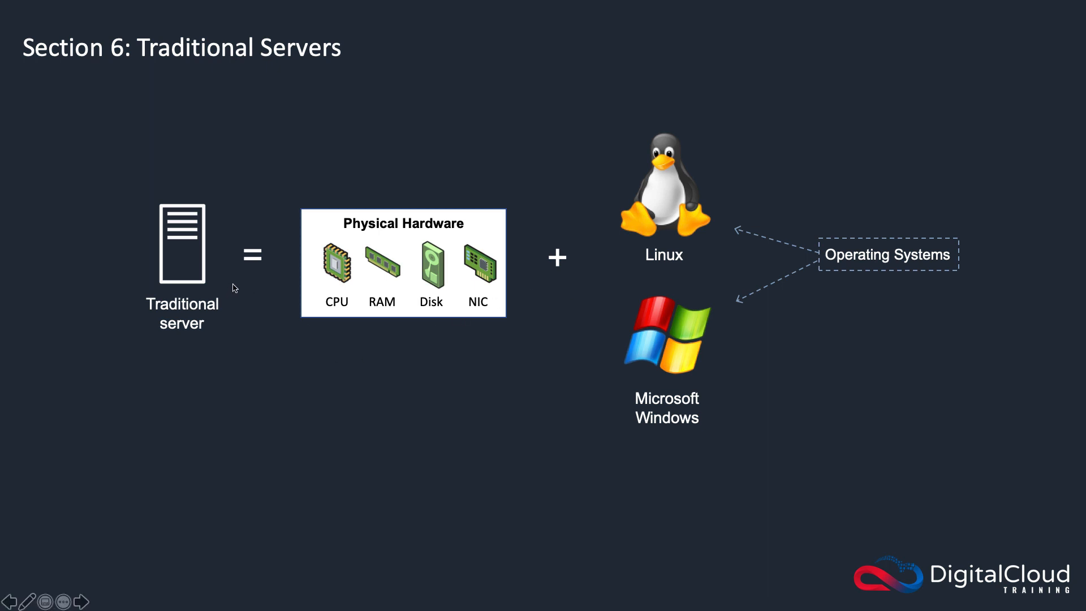
mouse_move(234, 287)
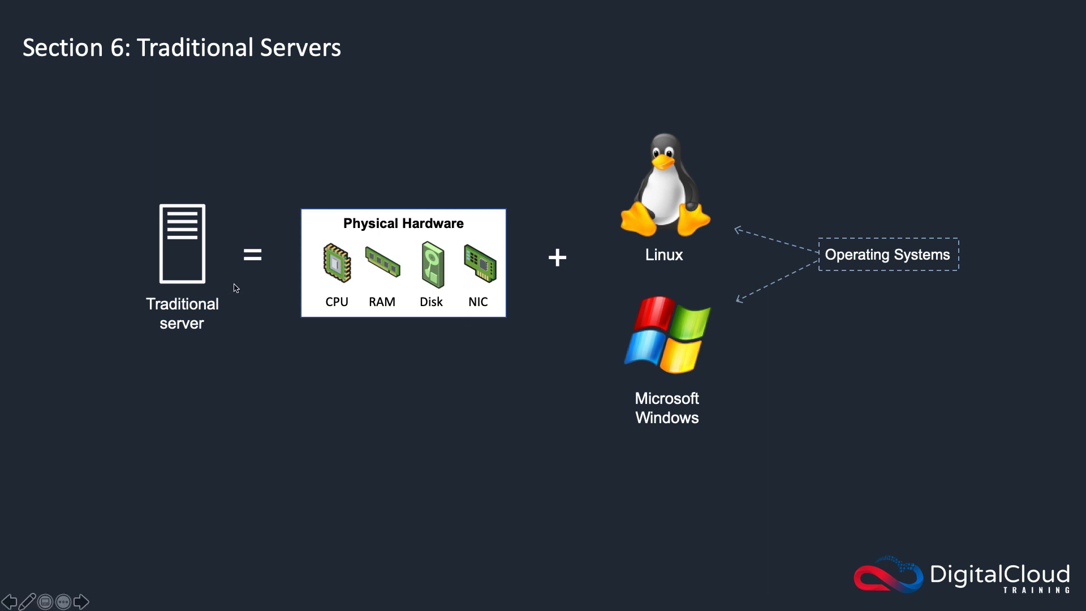
mouse_move(181, 303)
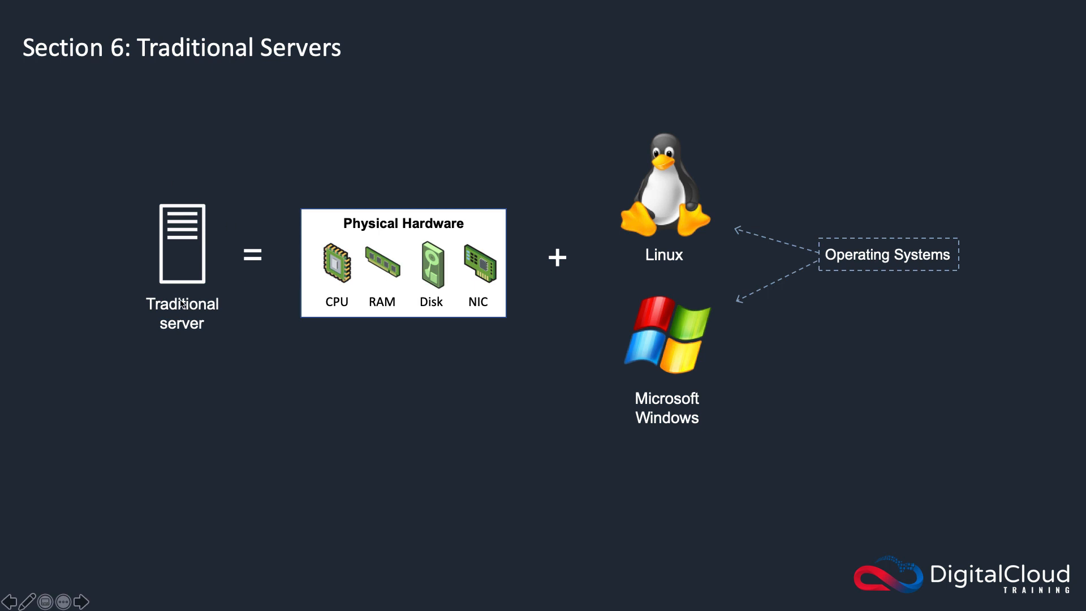
mouse_move(383, 289)
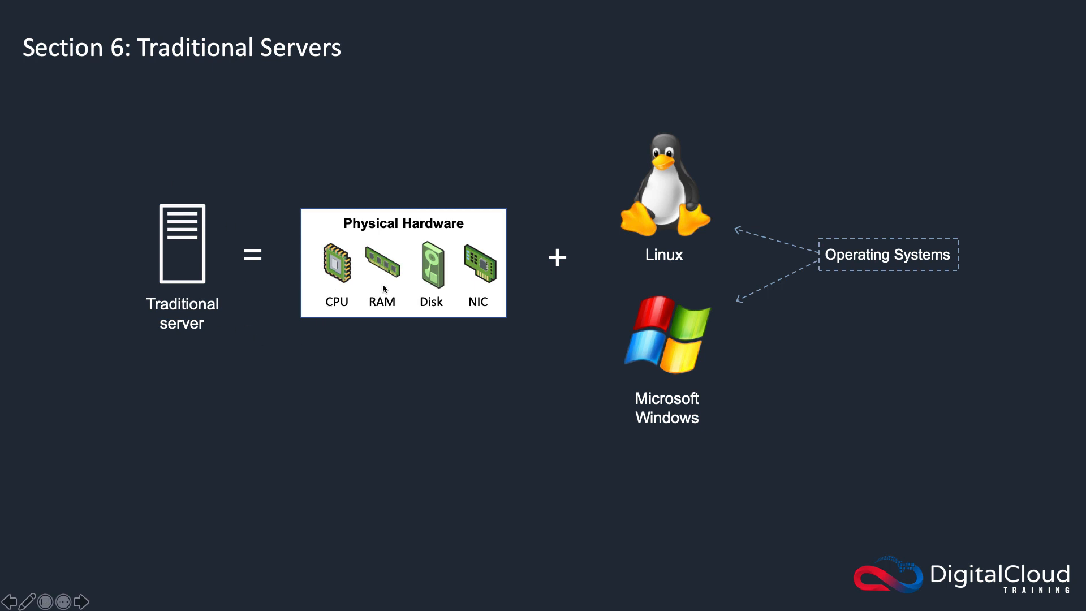
mouse_move(433, 345)
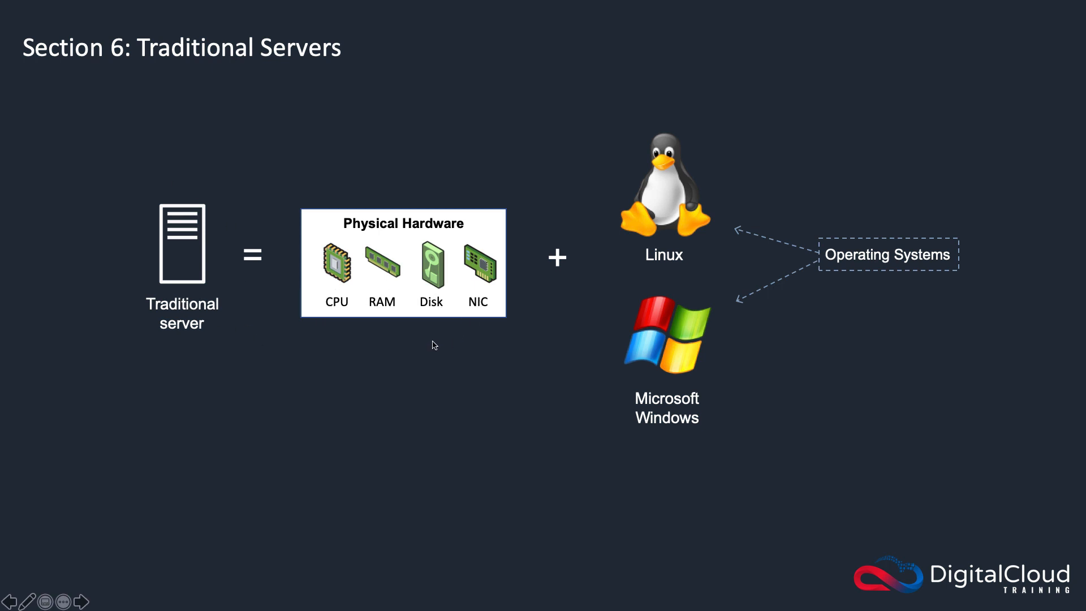
mouse_move(380, 338)
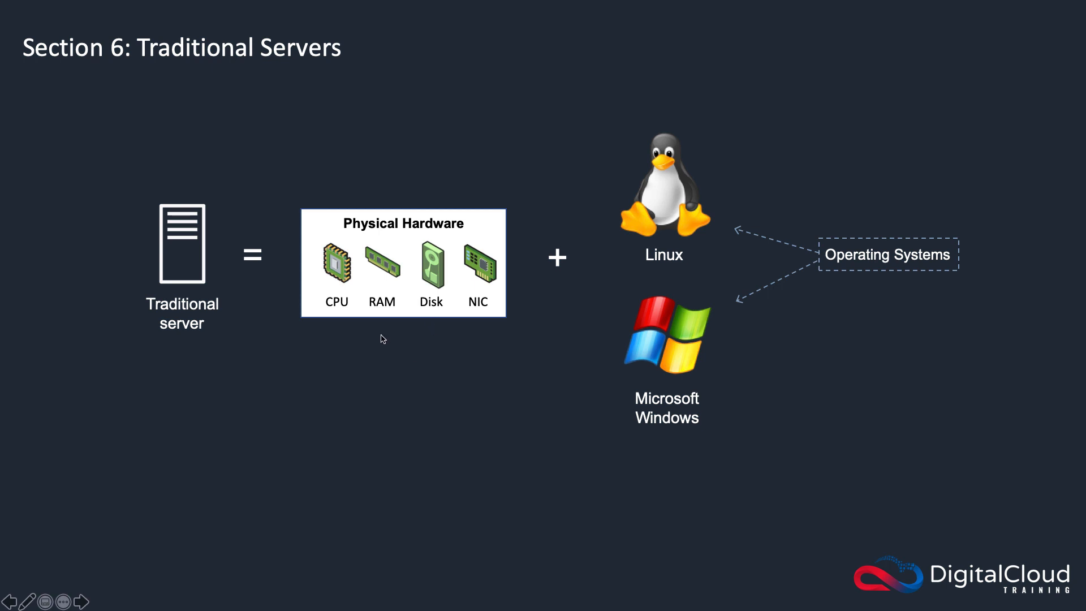
mouse_move(331, 348)
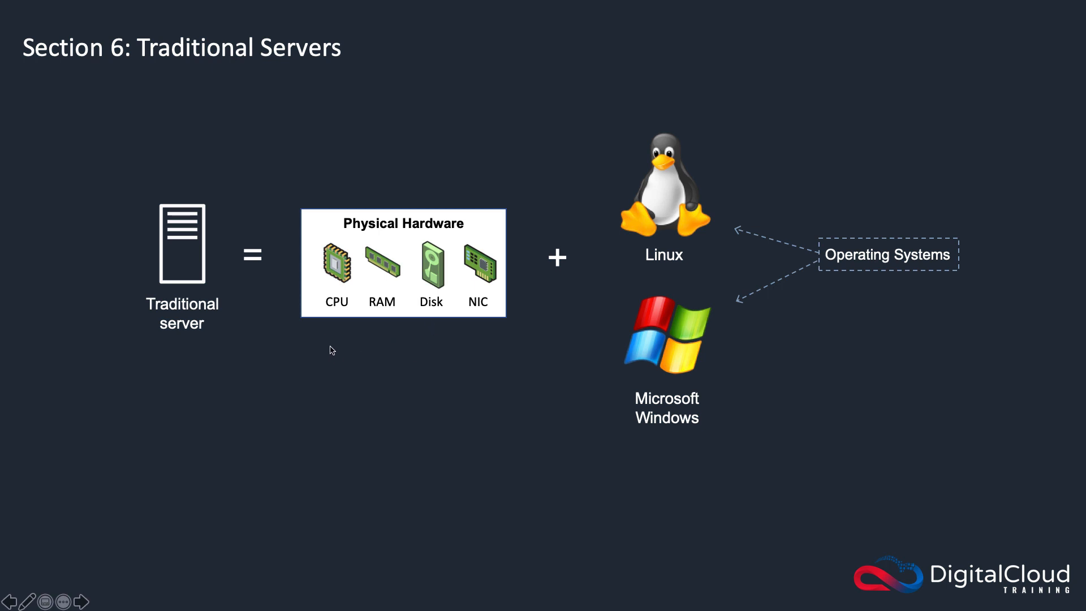
mouse_move(471, 330)
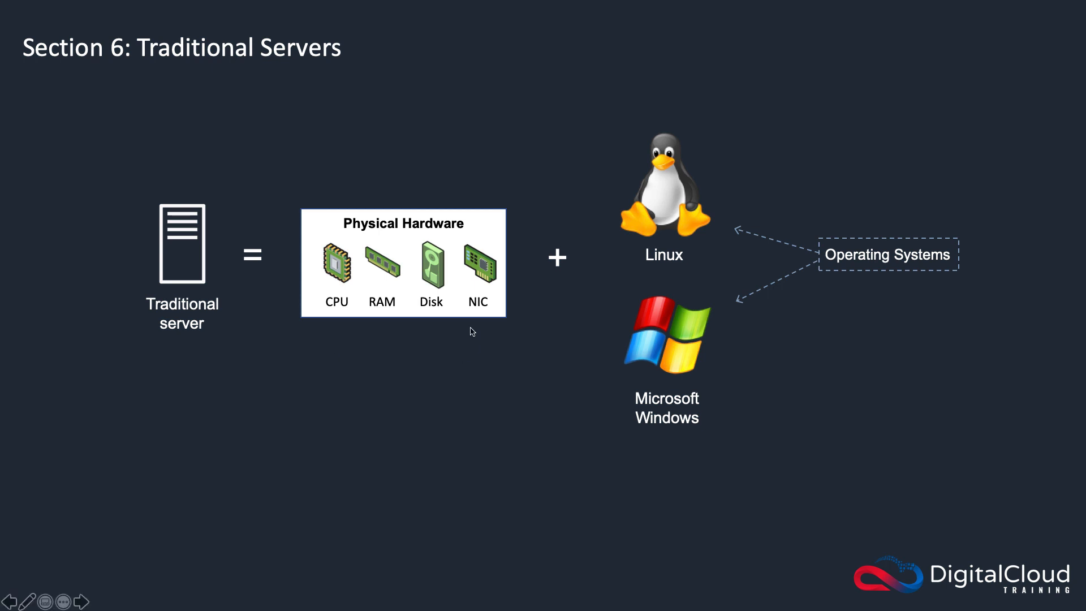
mouse_move(194, 272)
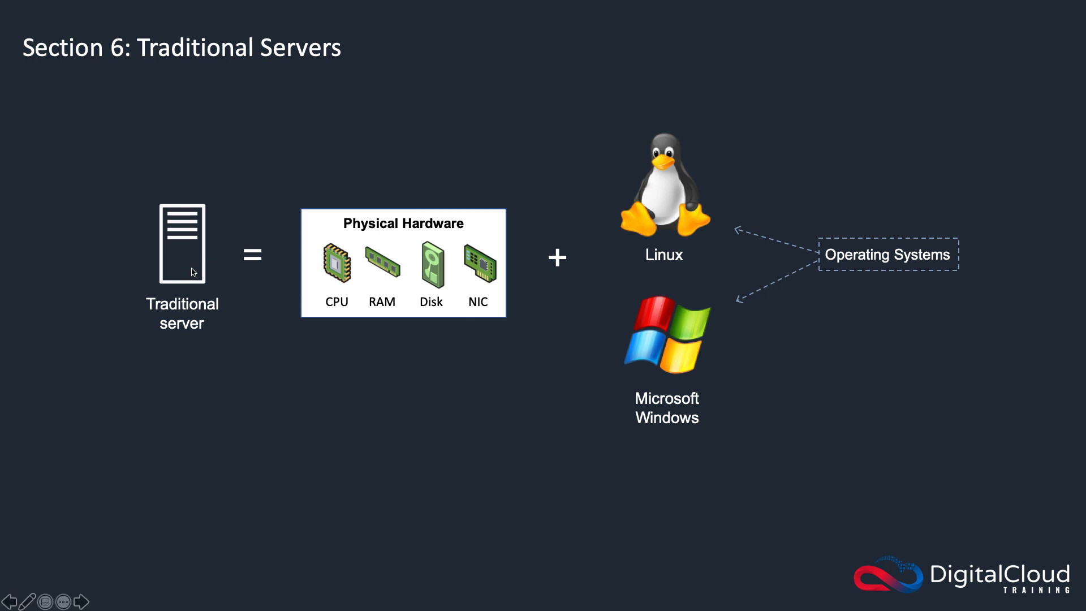
mouse_move(348, 449)
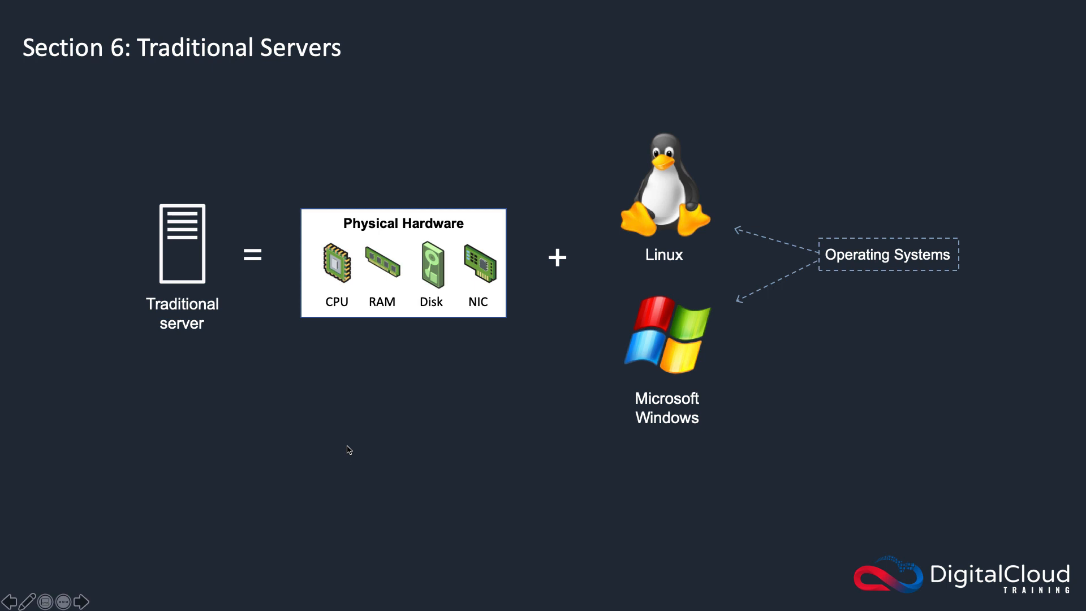
Advance the slideshow to the Amazon Elastic Compute Cloud (EC2) slide with the EC2 icon
click(81, 601)
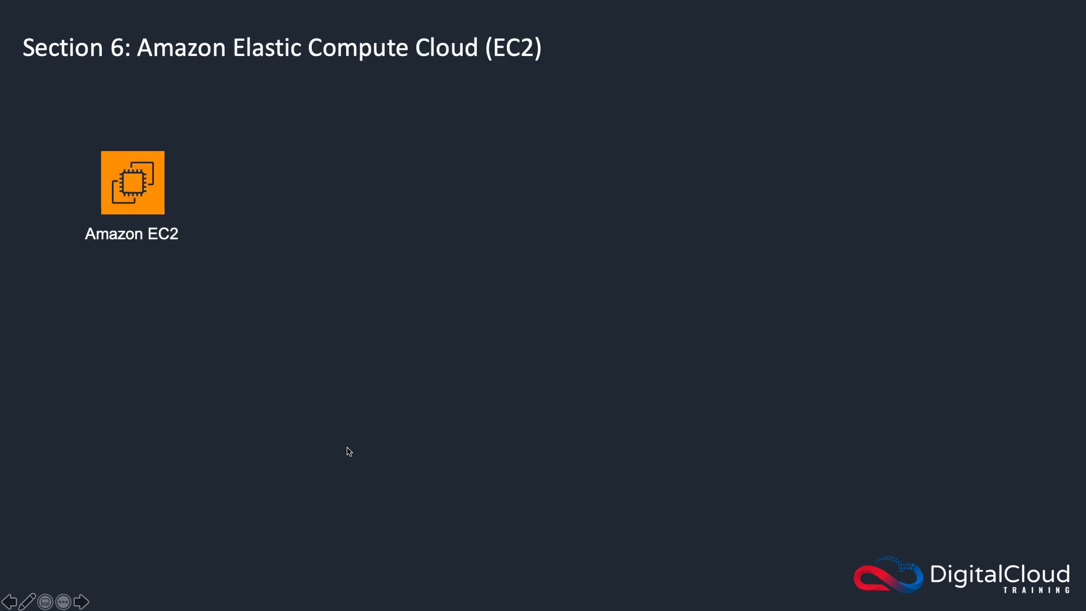
mouse_move(682, 469)
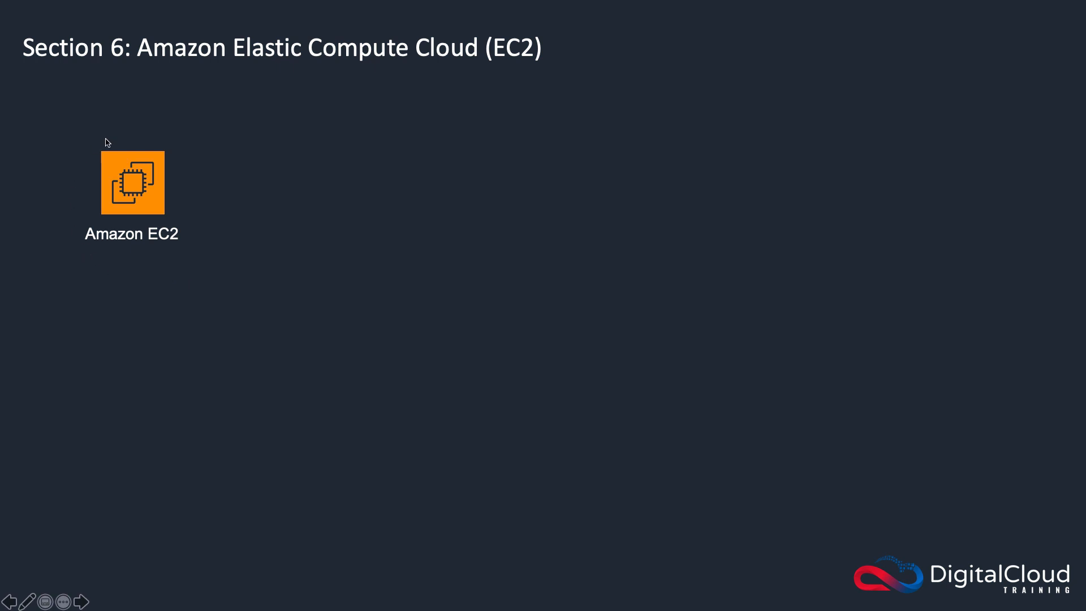
mouse_move(141, 262)
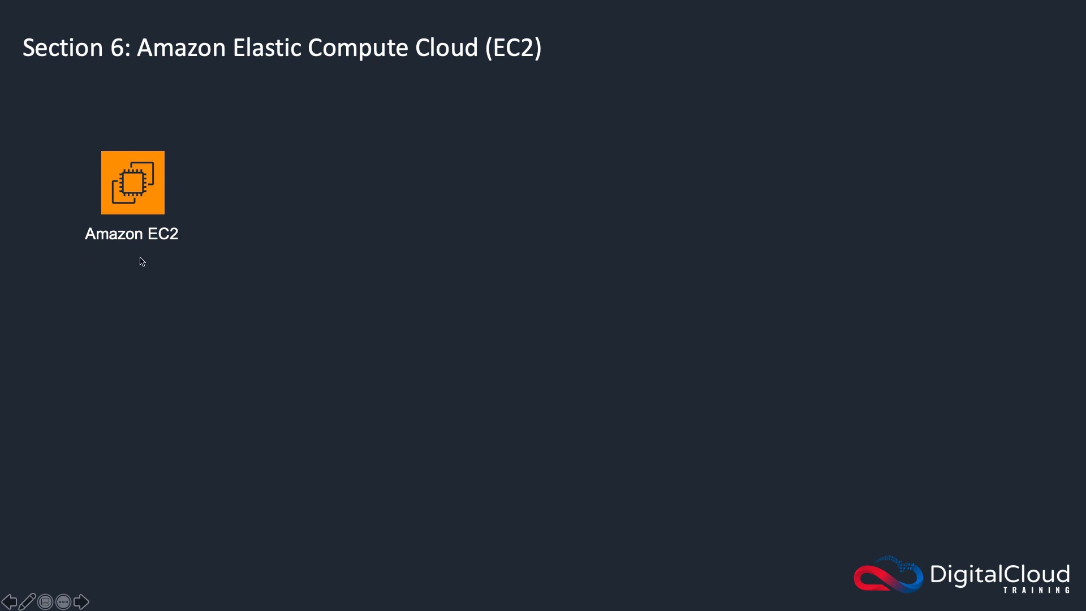
mouse_move(117, 138)
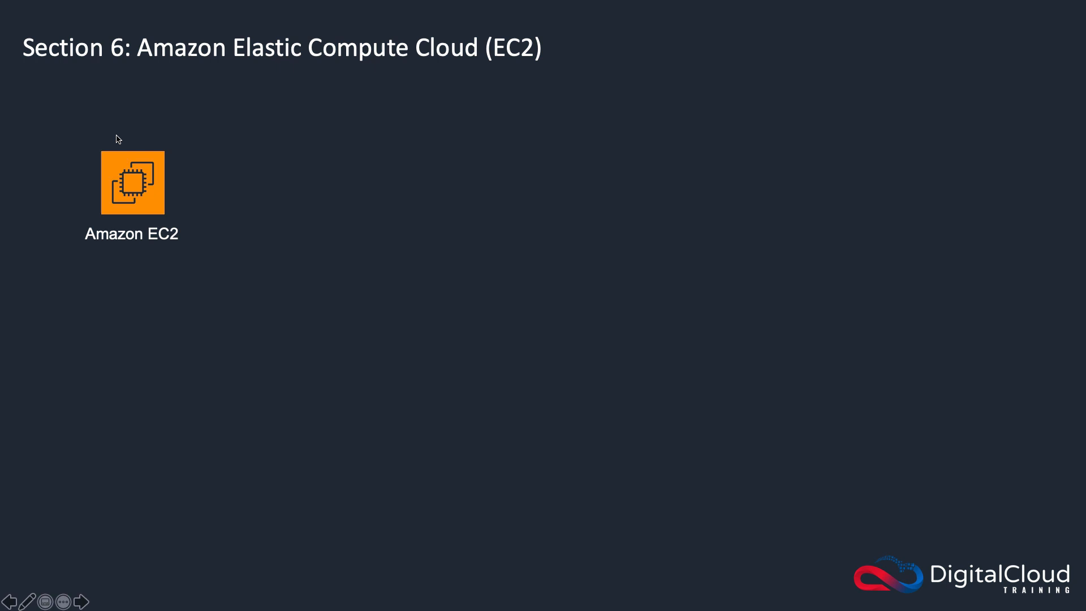
mouse_move(127, 266)
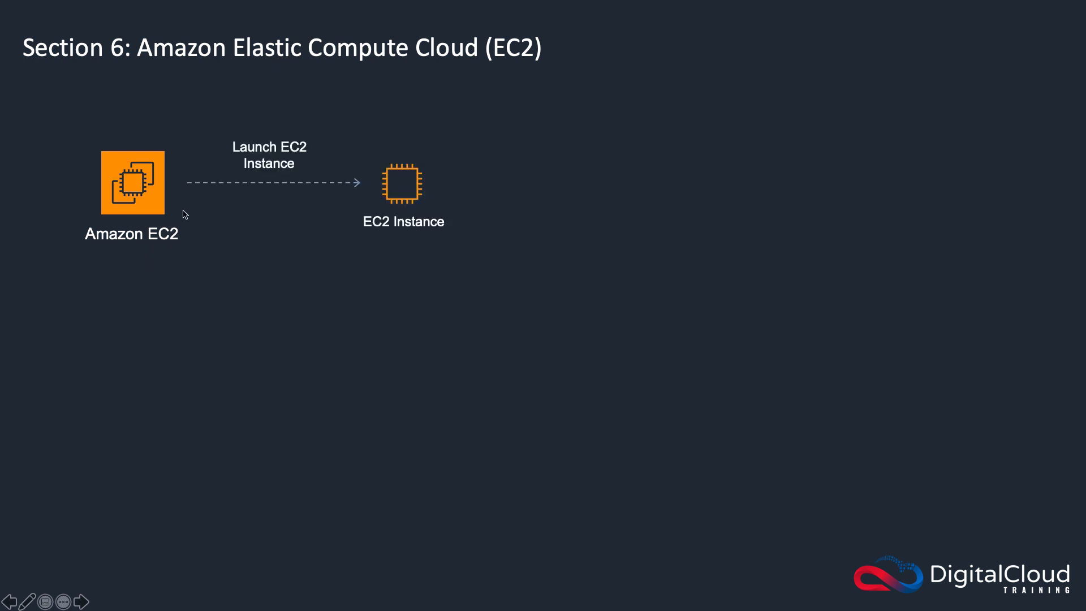
mouse_move(444, 236)
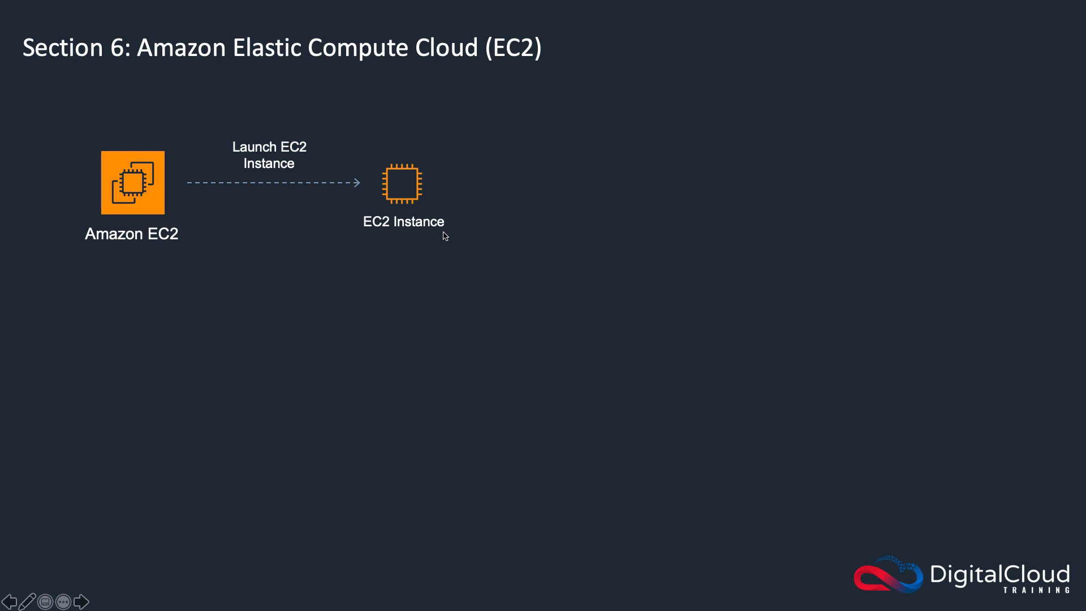
mouse_move(398, 160)
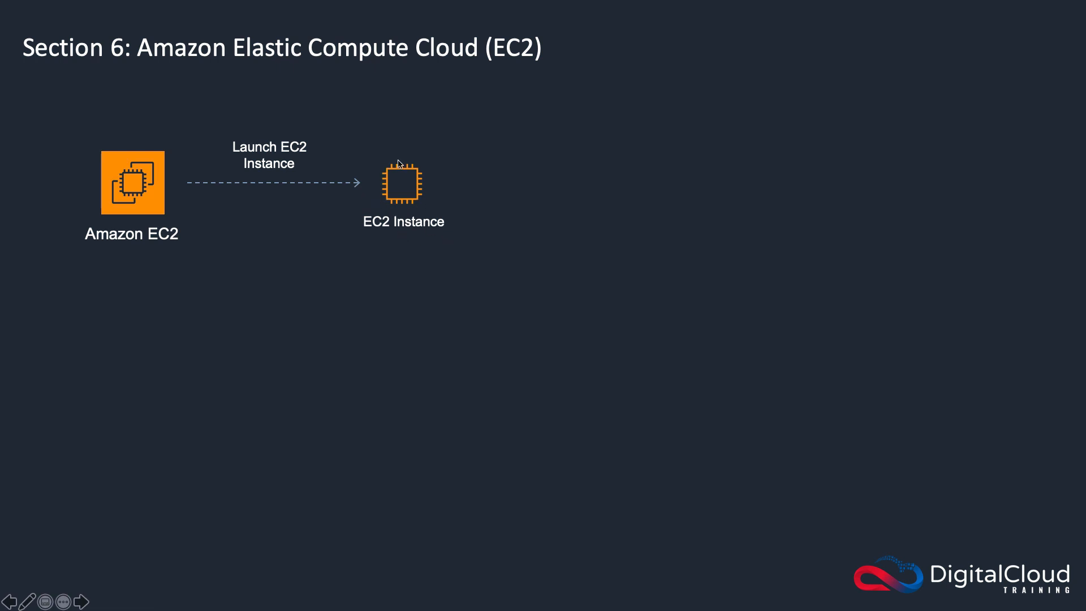
mouse_move(376, 182)
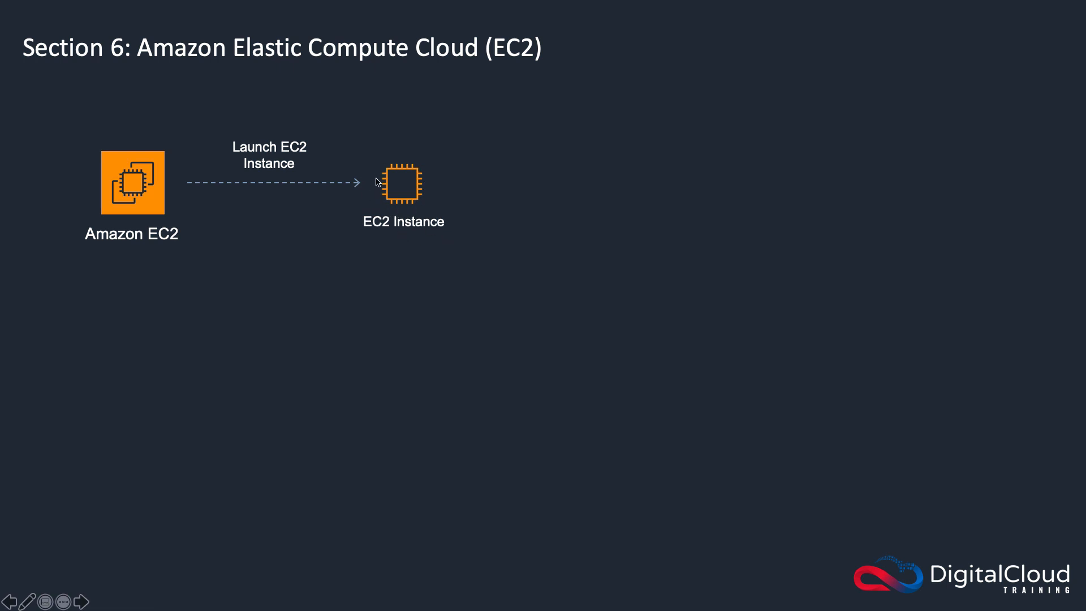
mouse_move(373, 259)
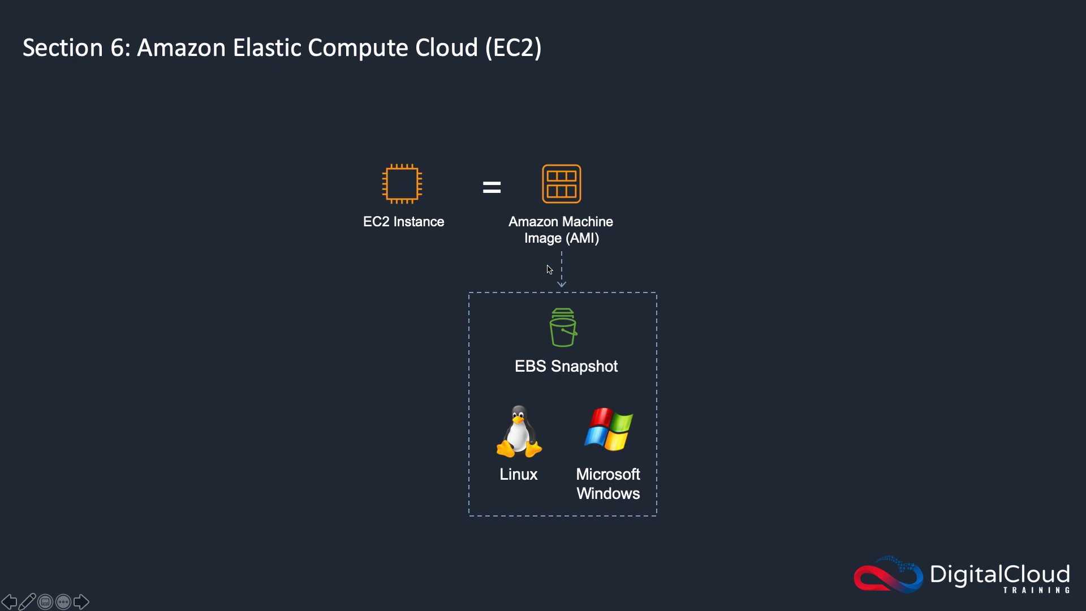
mouse_move(554, 274)
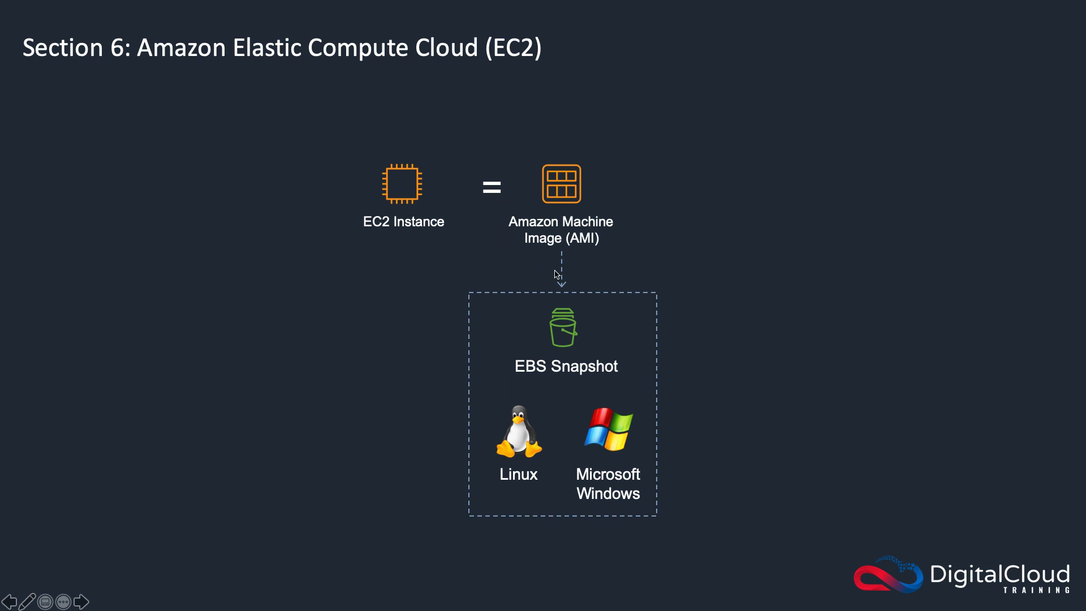
mouse_move(564, 246)
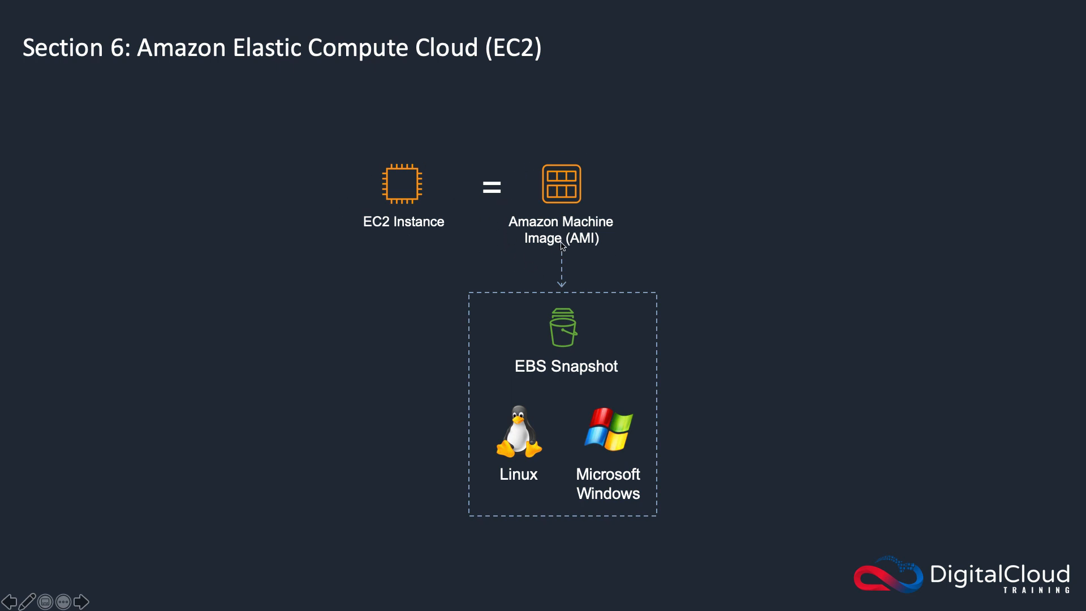
mouse_move(604, 251)
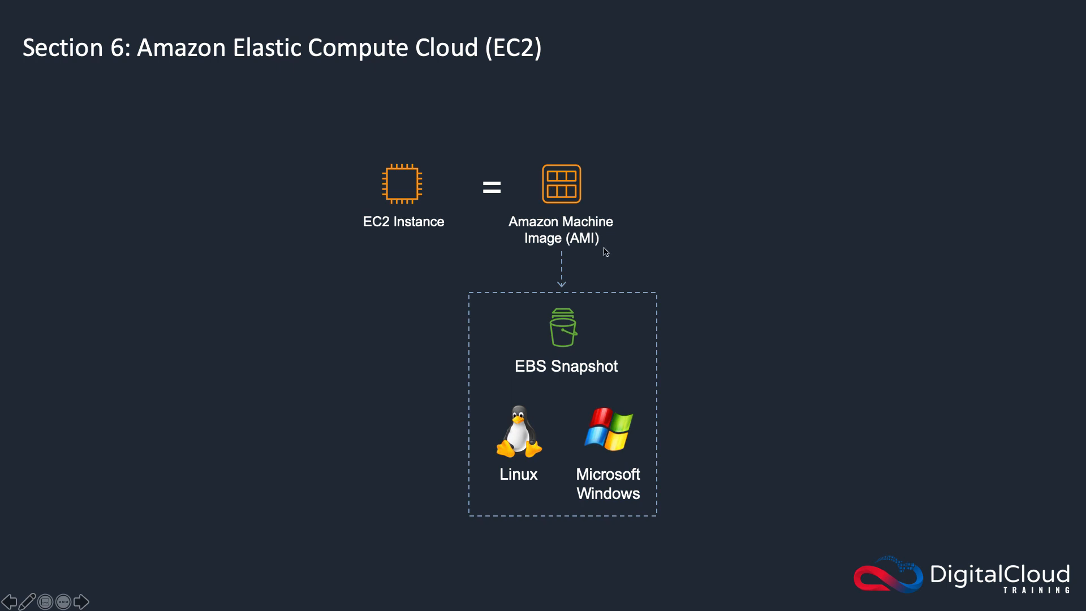
mouse_move(528, 316)
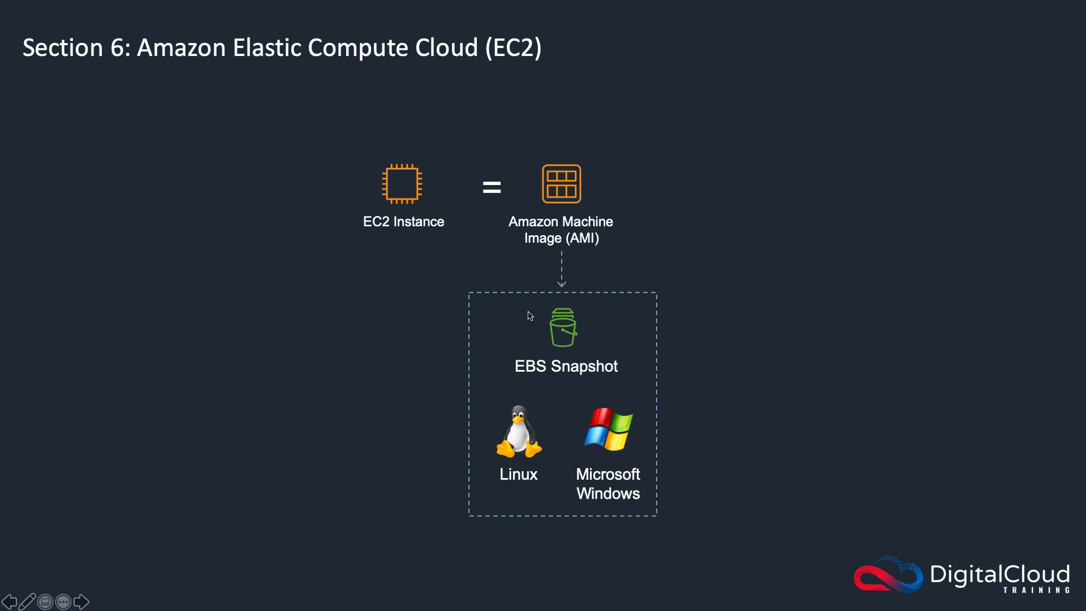
mouse_move(528, 333)
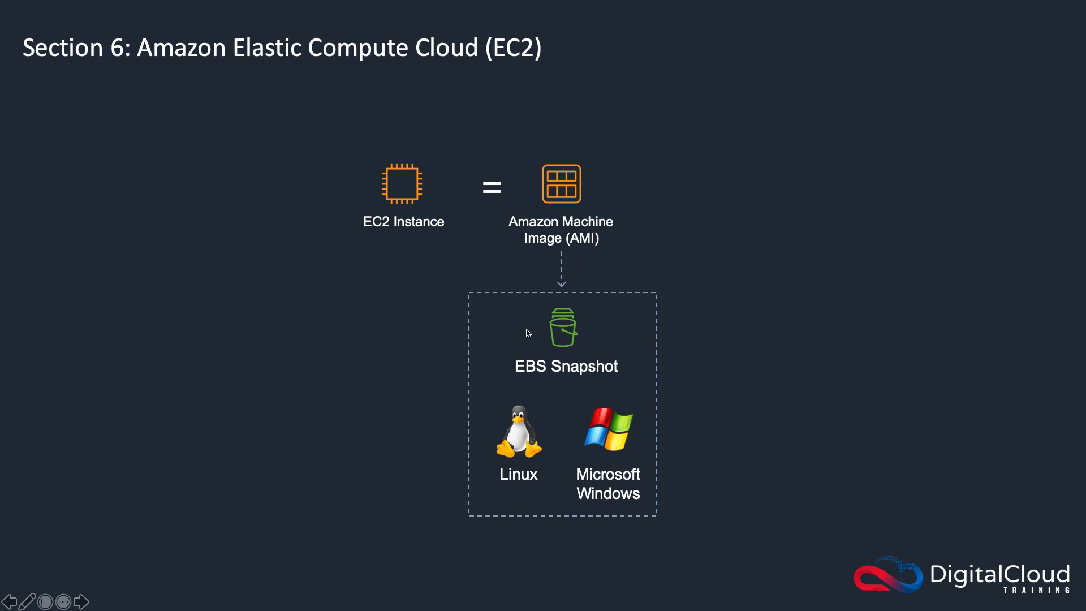
mouse_move(515, 335)
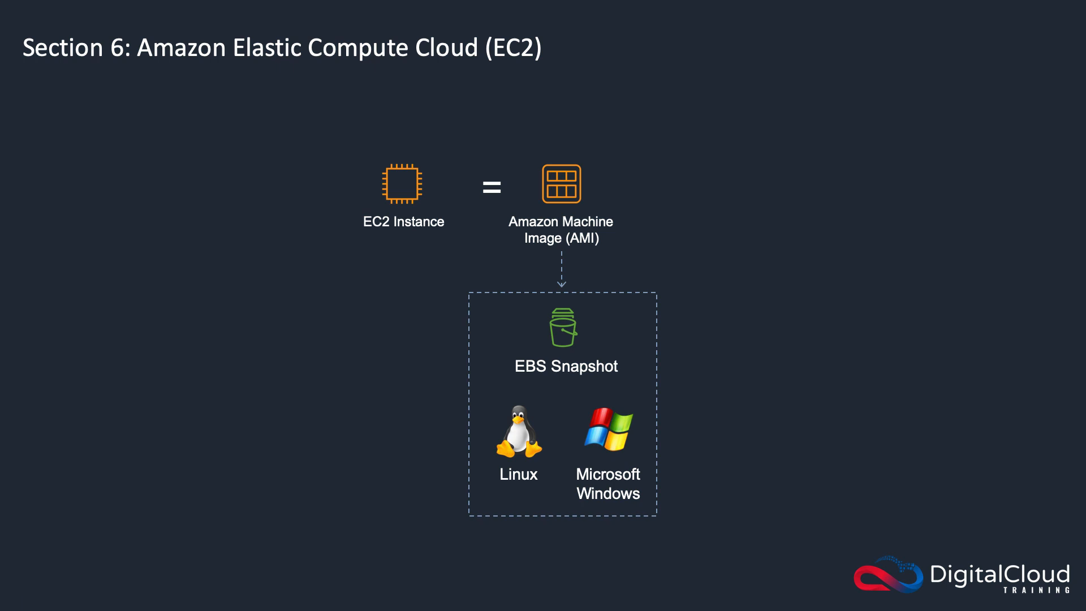
mouse_move(523, 389)
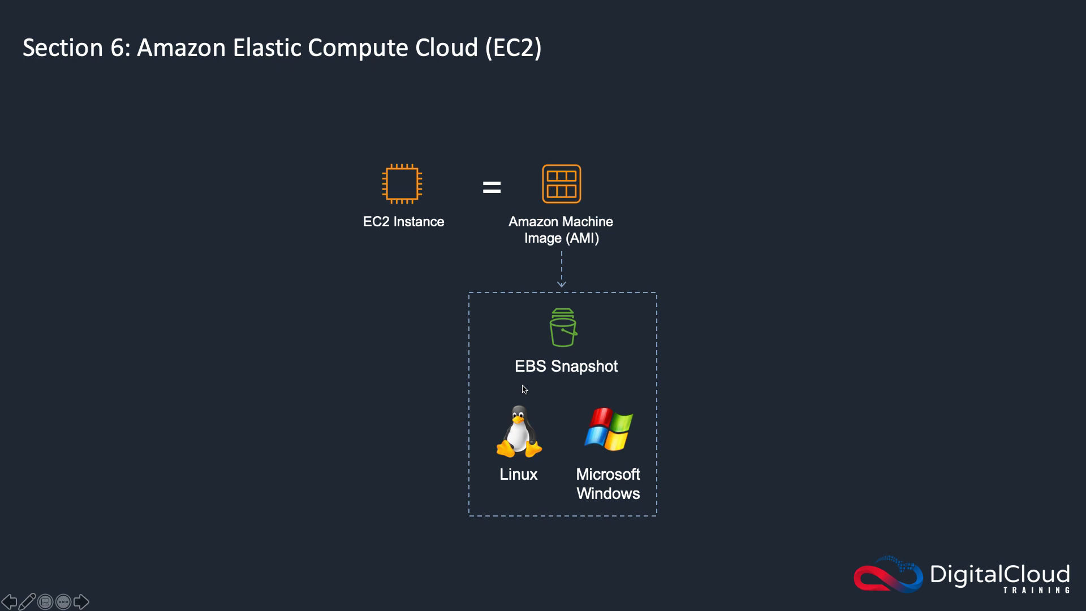
mouse_move(542, 384)
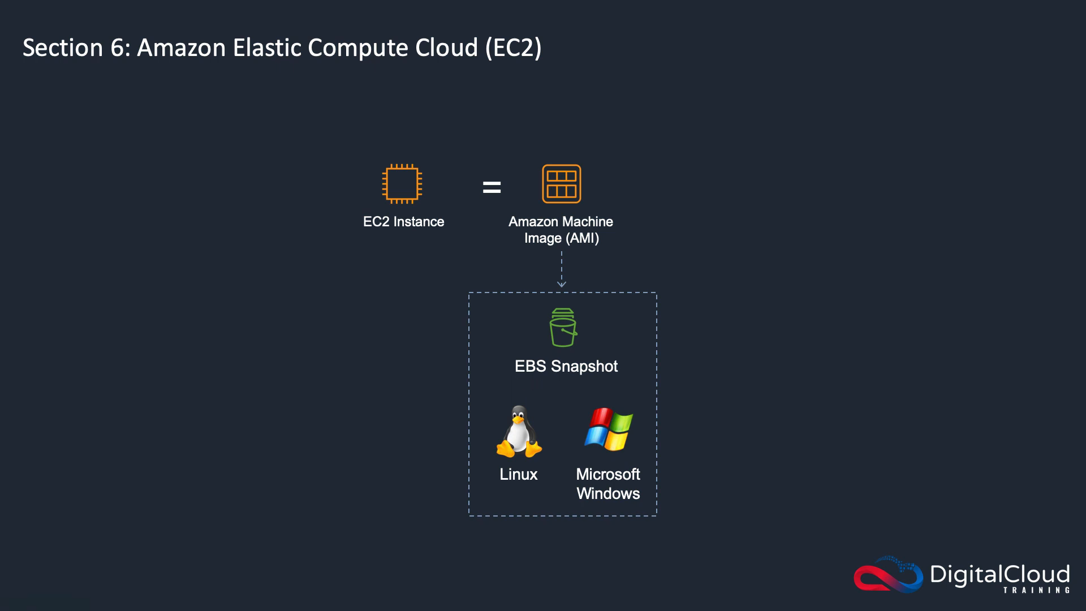
mouse_move(608, 441)
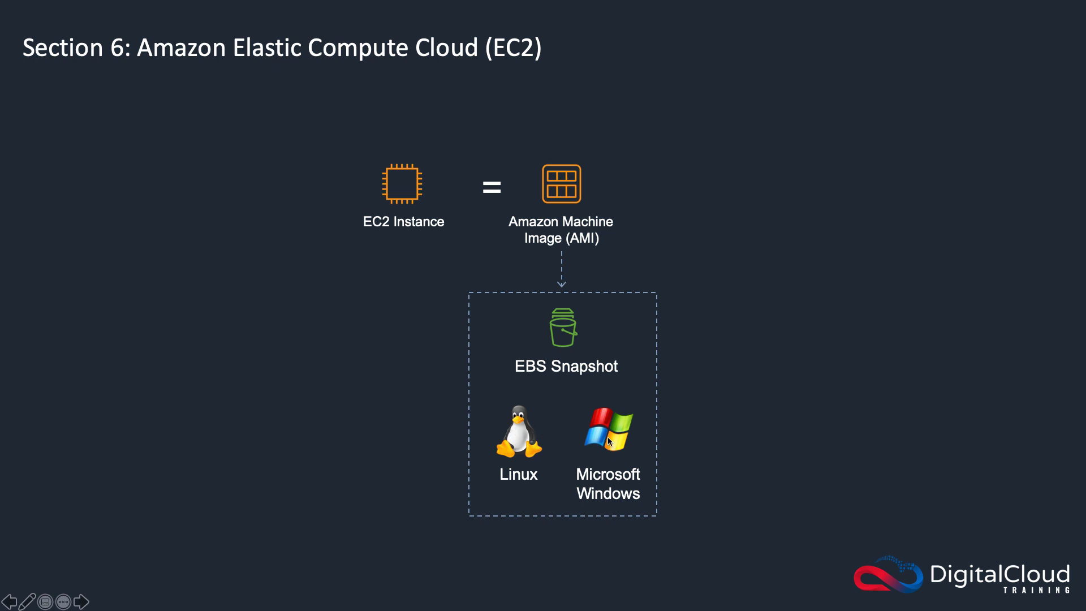
mouse_move(560, 441)
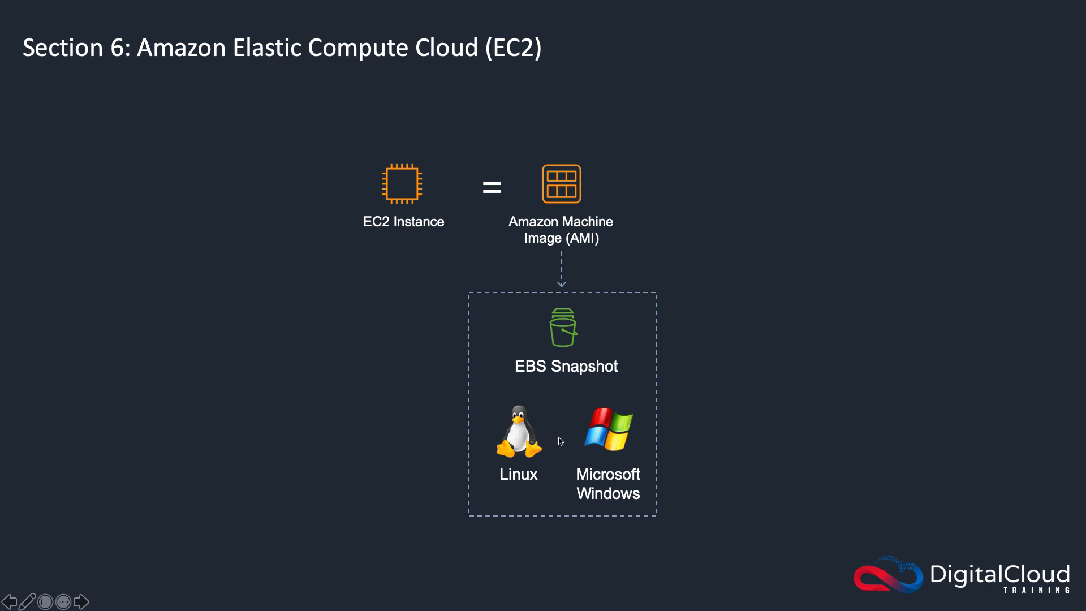
mouse_move(604, 434)
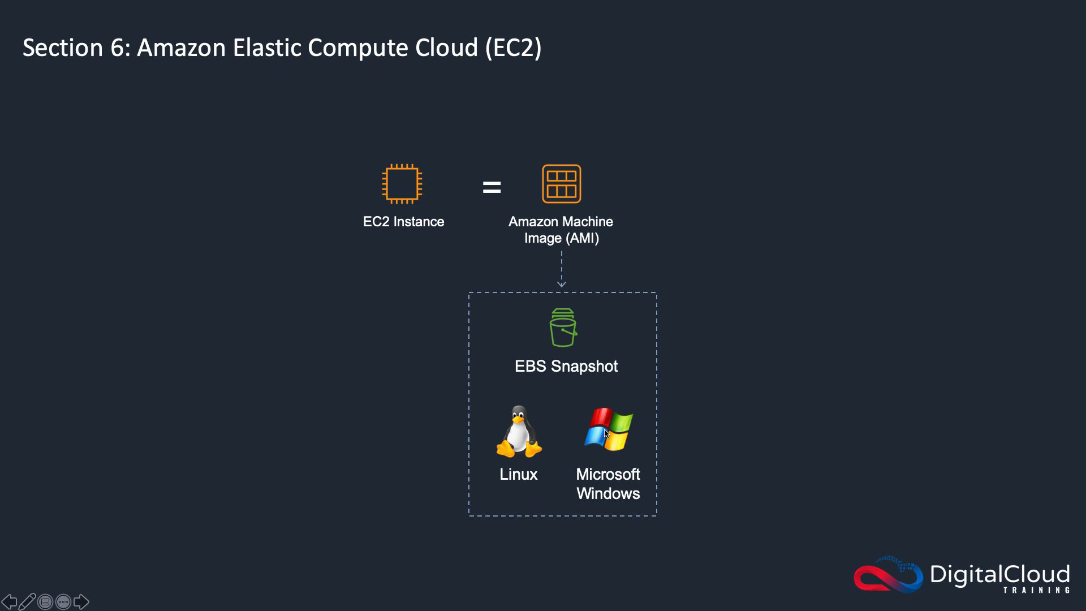
mouse_move(559, 278)
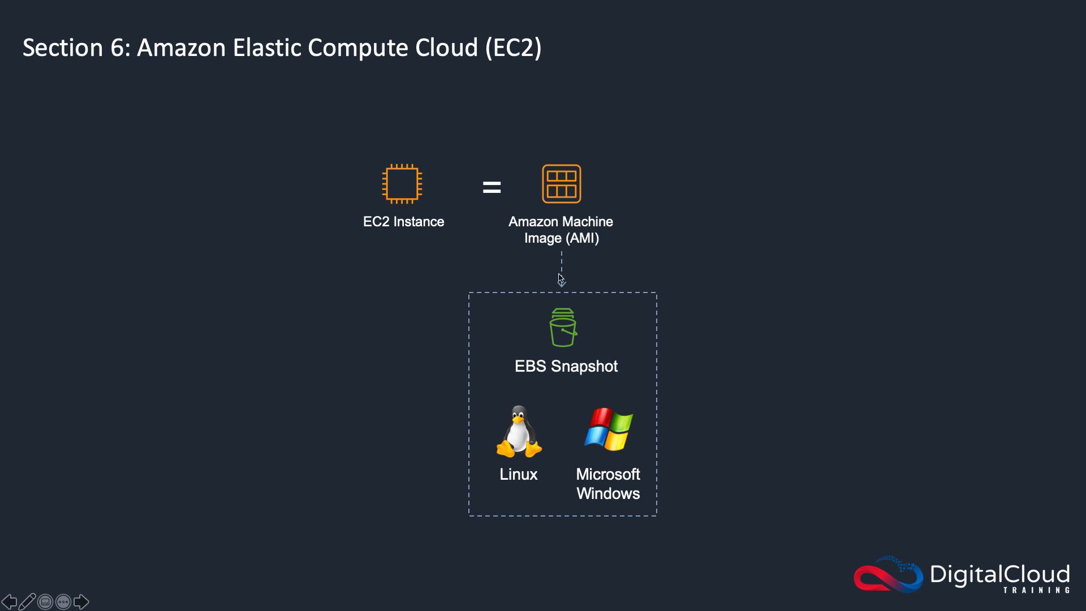
mouse_move(544, 262)
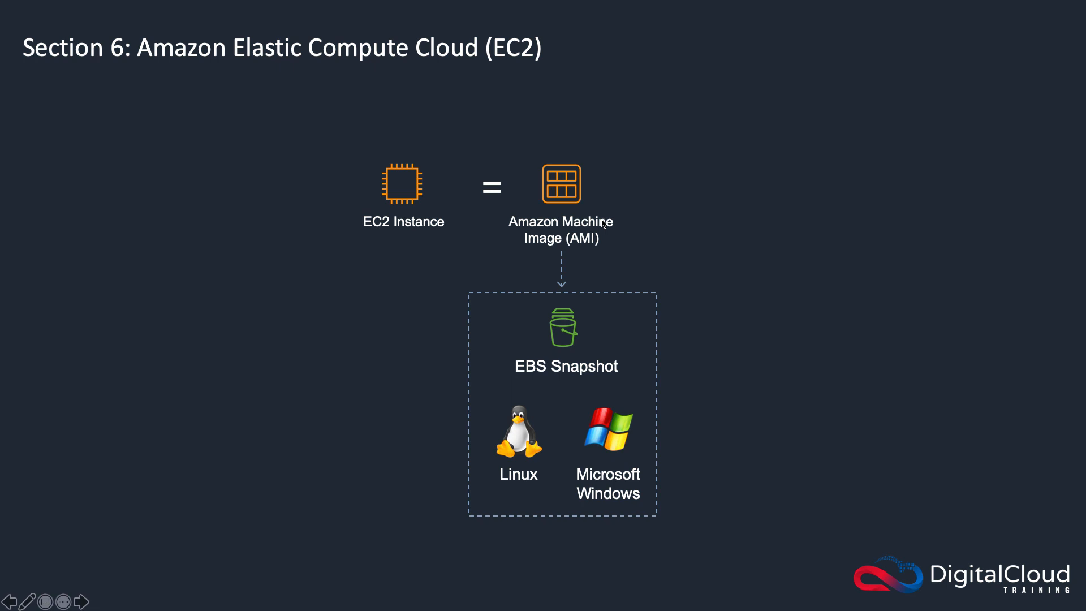
mouse_move(535, 431)
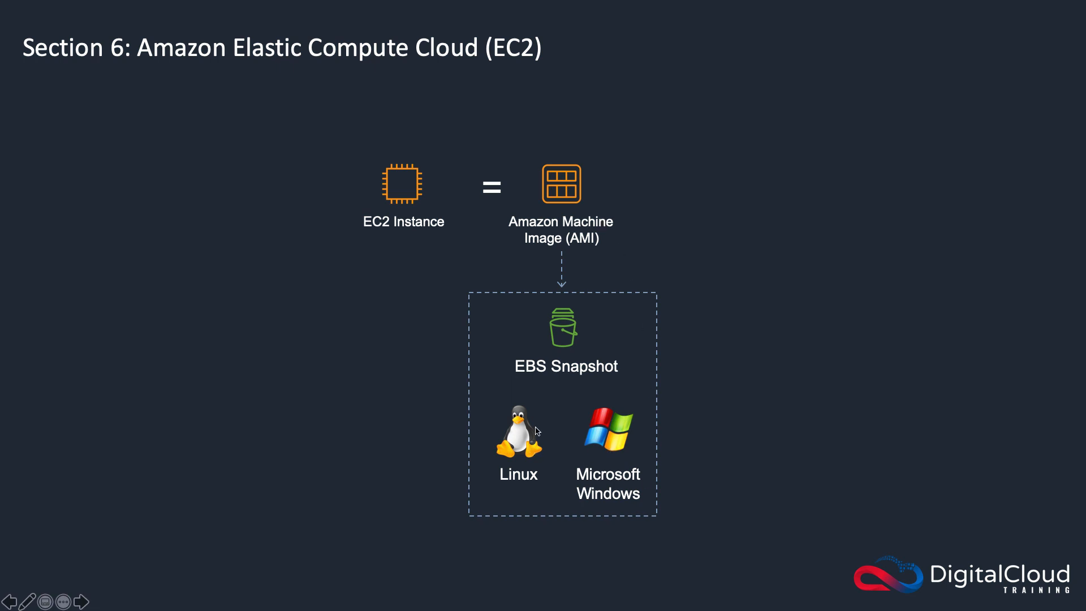
mouse_move(524, 438)
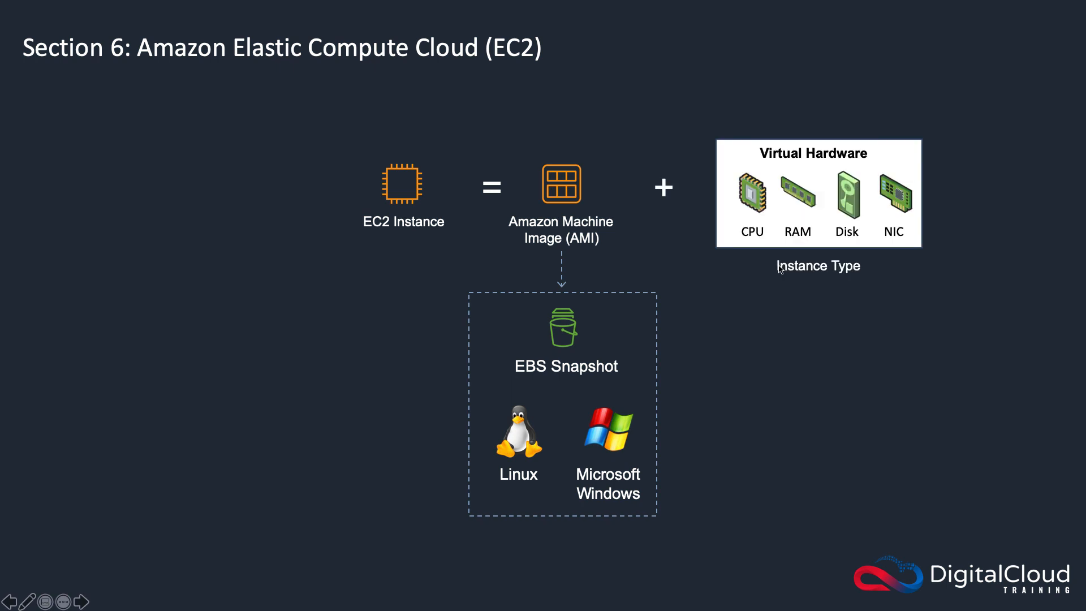
mouse_move(776, 284)
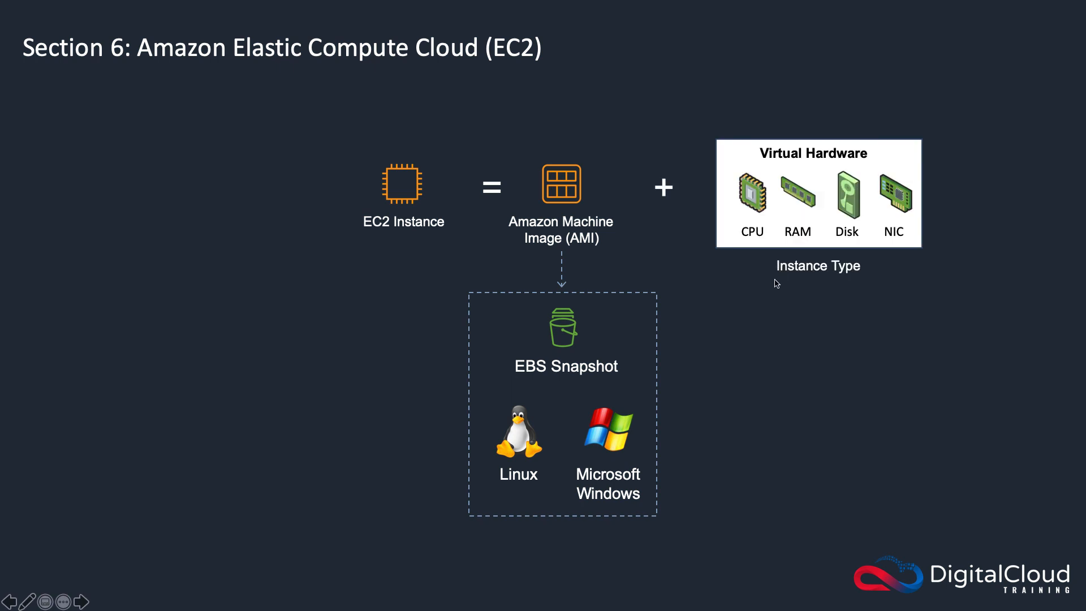
mouse_move(859, 281)
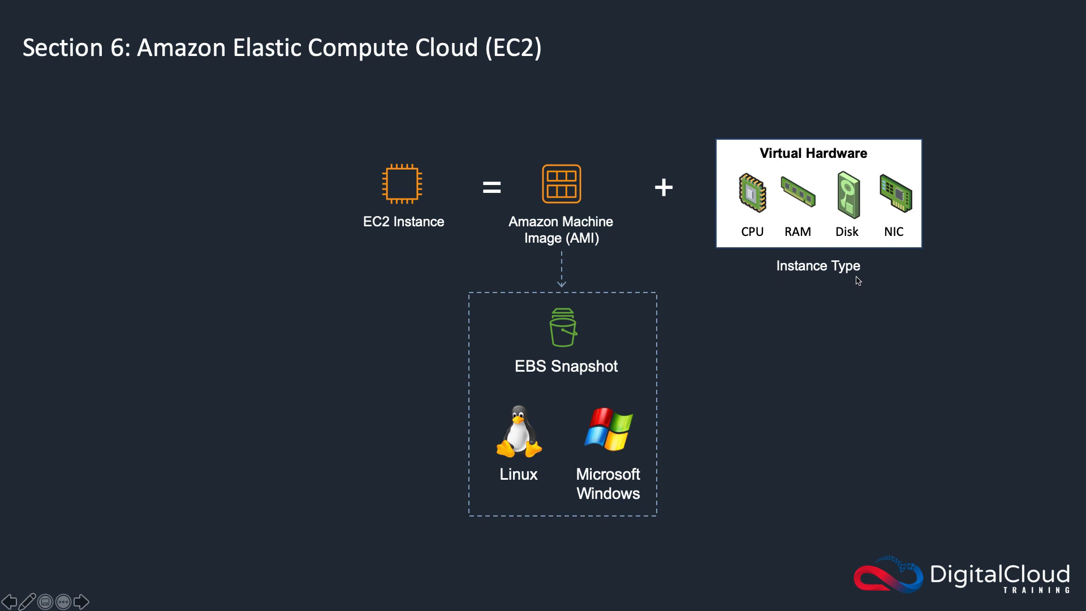
mouse_move(766, 307)
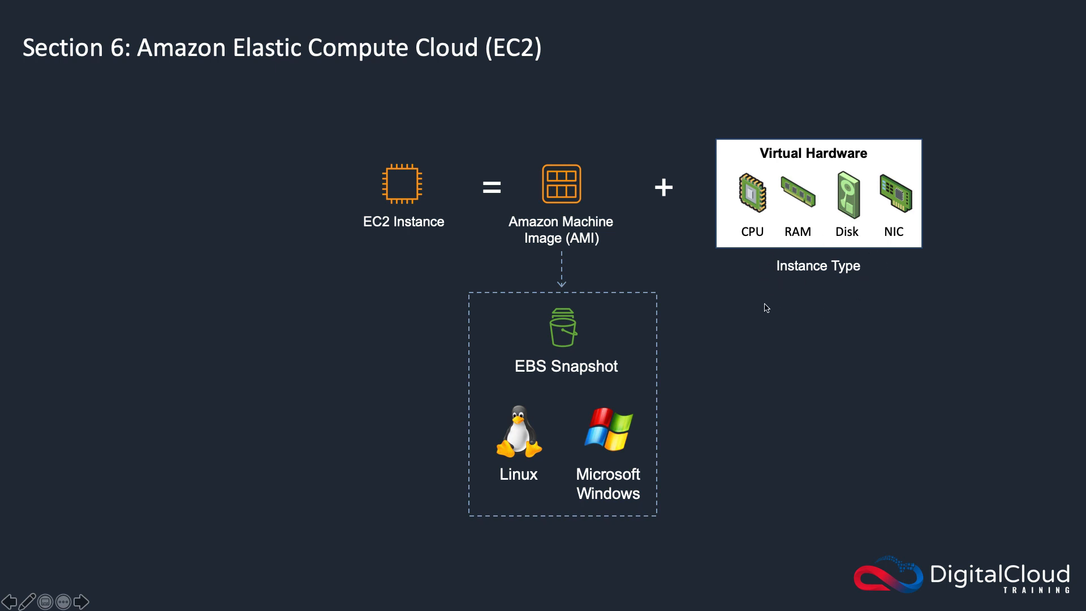
mouse_move(800, 225)
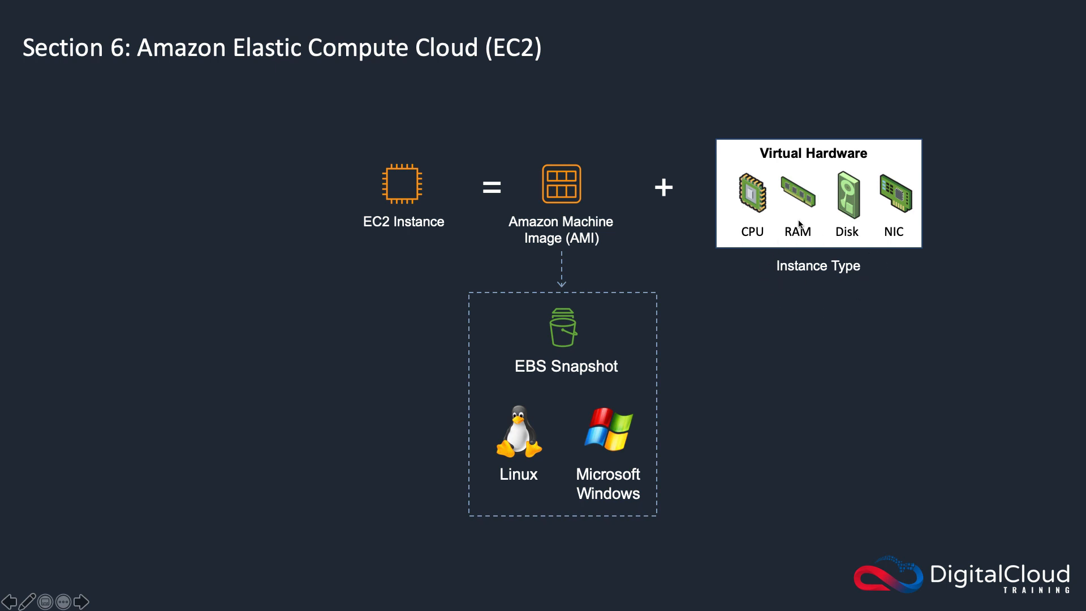
mouse_move(853, 250)
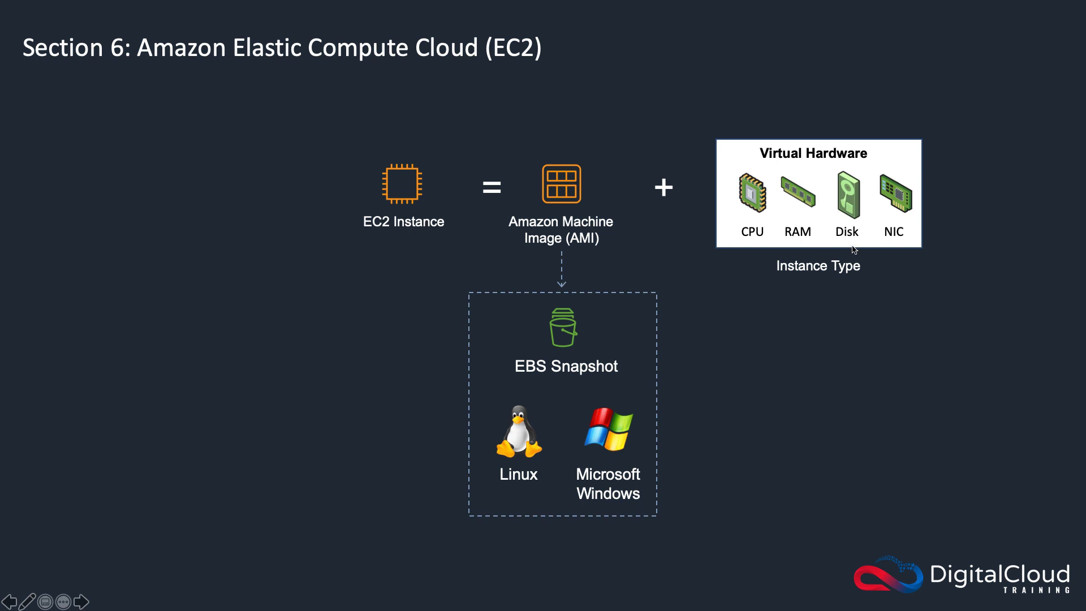
mouse_move(788, 316)
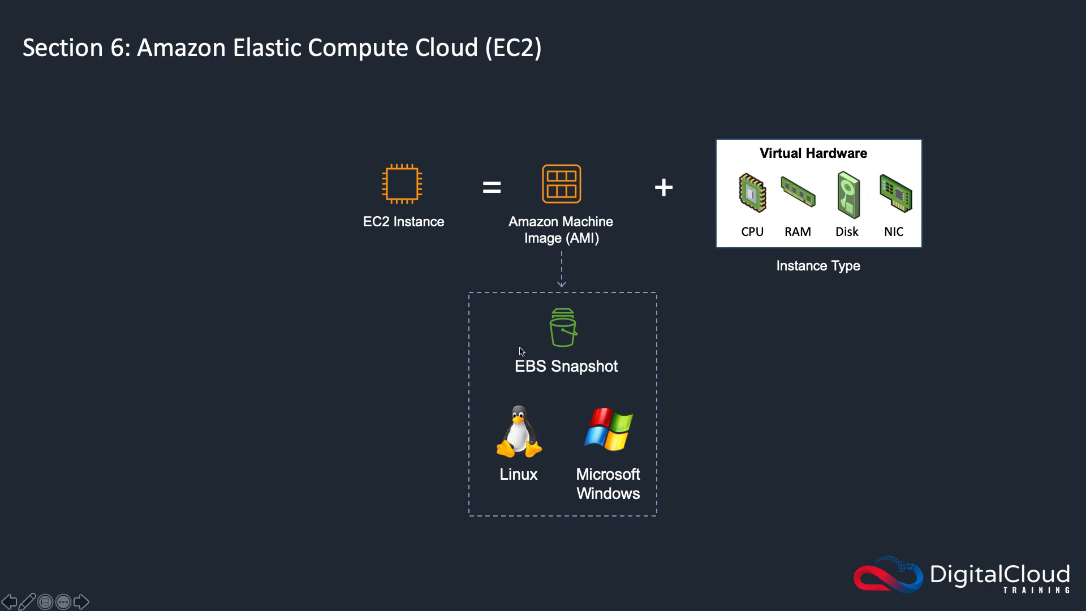
mouse_move(365, 153)
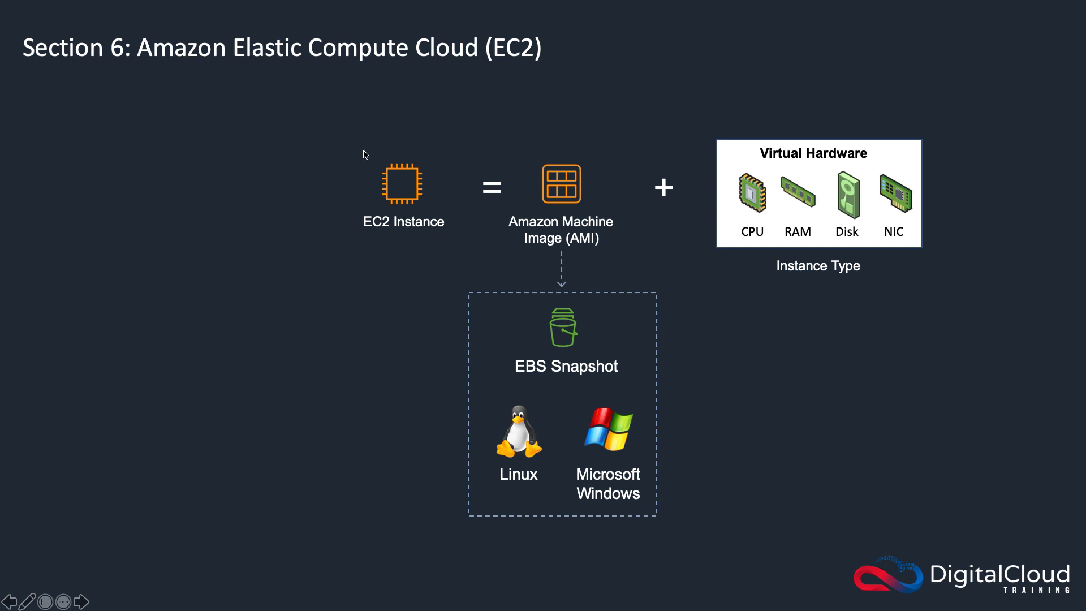
mouse_move(422, 238)
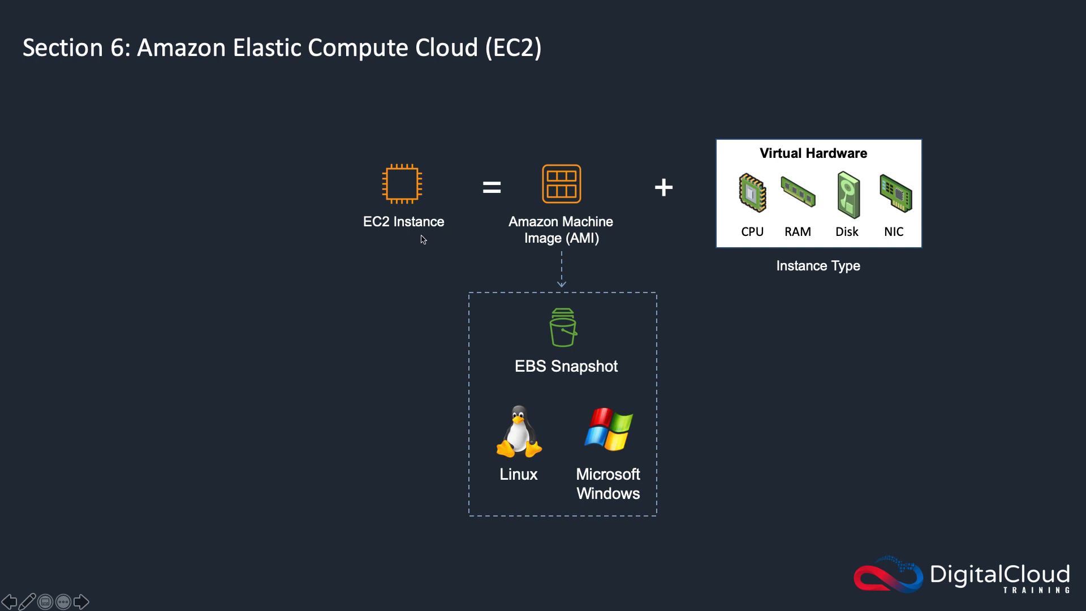
mouse_move(601, 455)
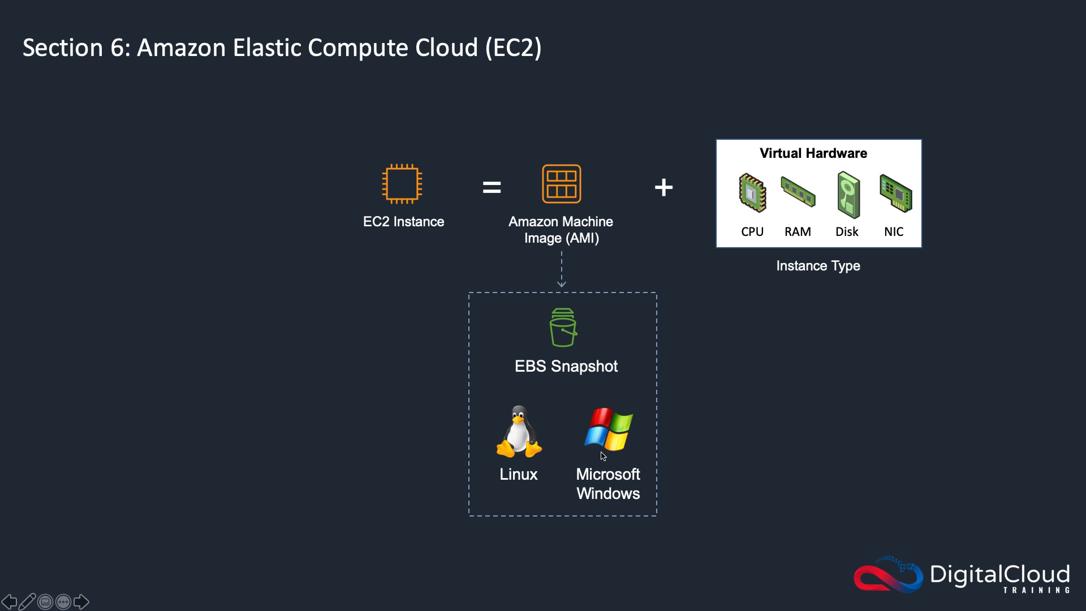
mouse_move(319, 210)
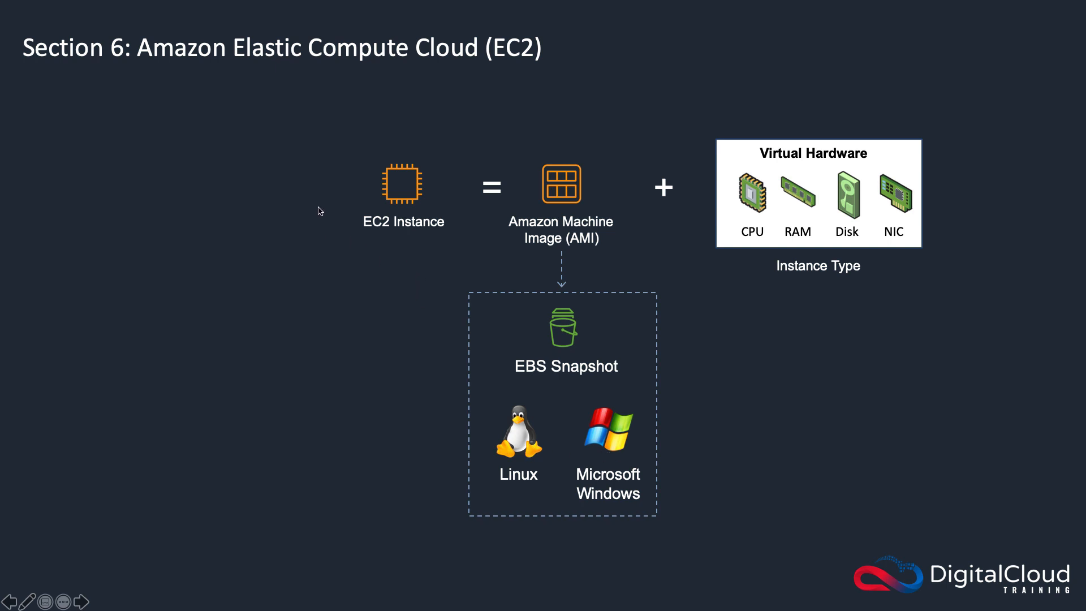
mouse_move(397, 270)
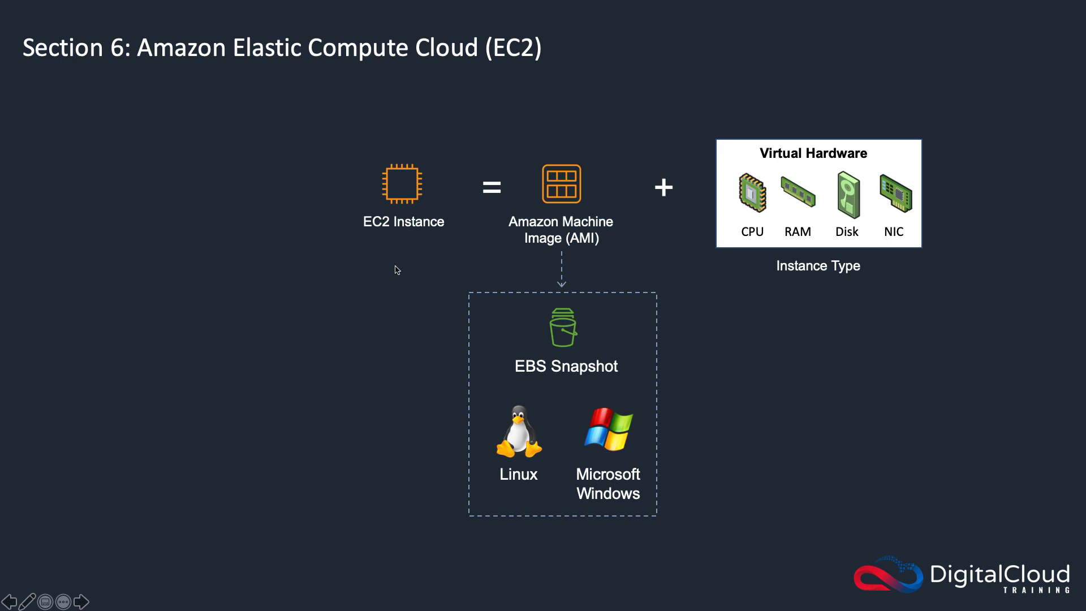